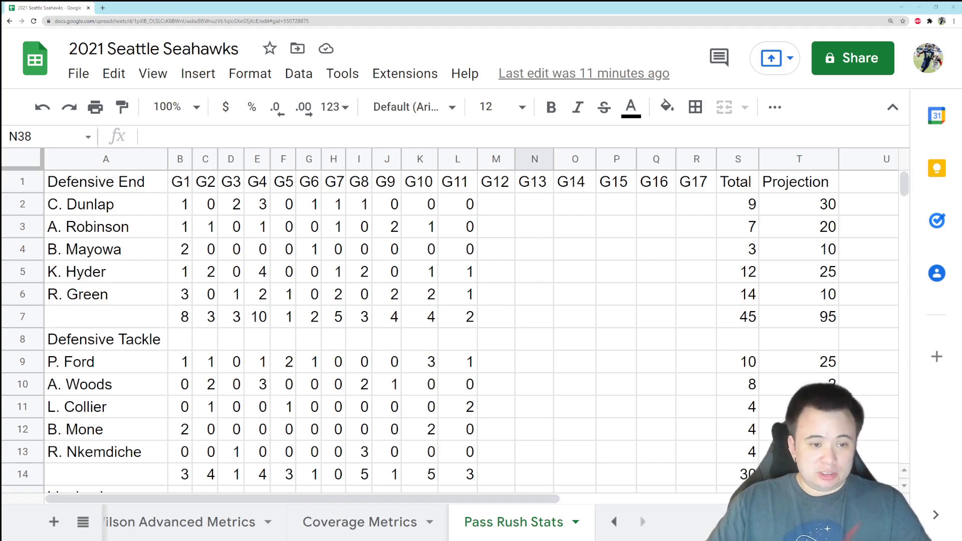
Step: Review the game 11 pressure values in L2-L5 and the group total formula in S6
{"action": "left_click", "coordinate": [495, 204]}
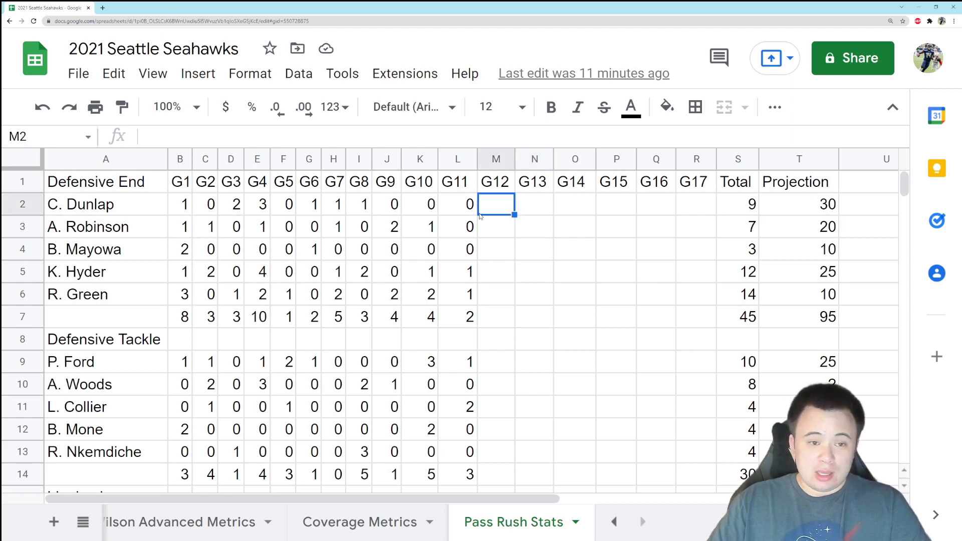
{"action": "left_click", "coordinate": [105, 203]}
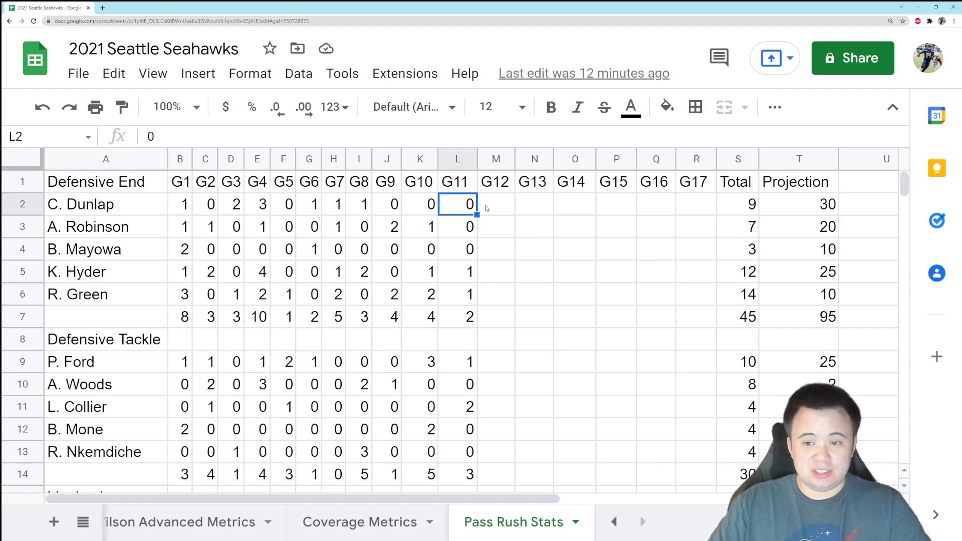
{"action": "mouse_move", "coordinate": [488, 230]}
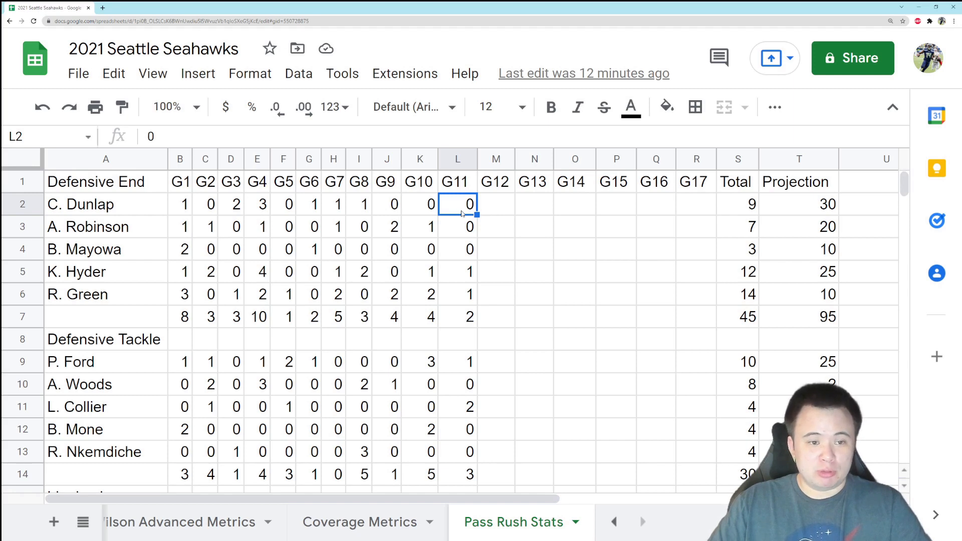
{"action": "left_click", "coordinate": [456, 226]}
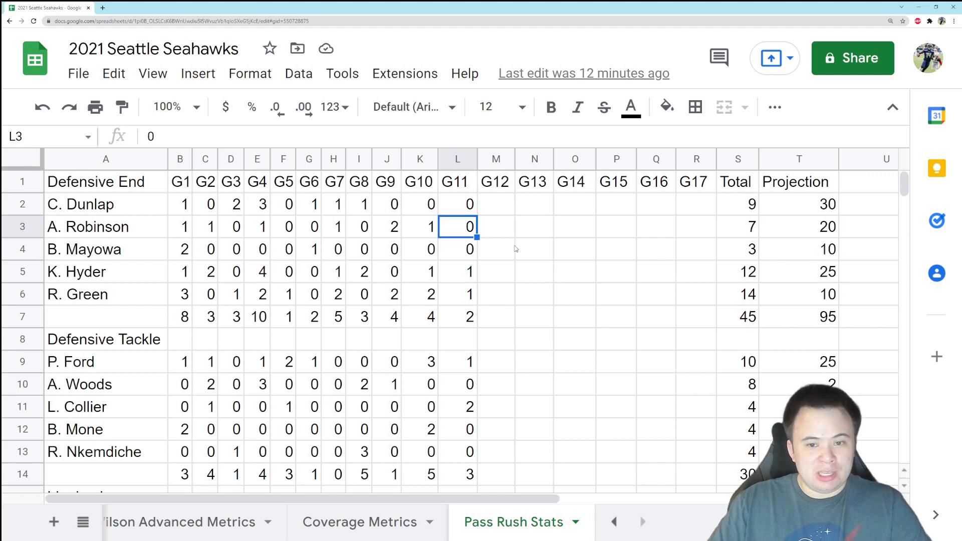
{"action": "mouse_move", "coordinate": [513, 263]}
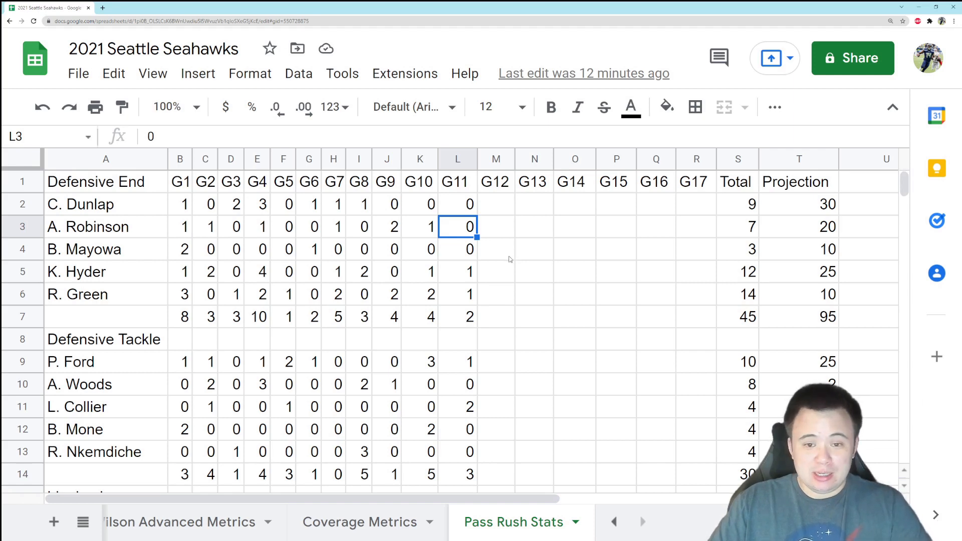
{"action": "mouse_move", "coordinate": [514, 260]}
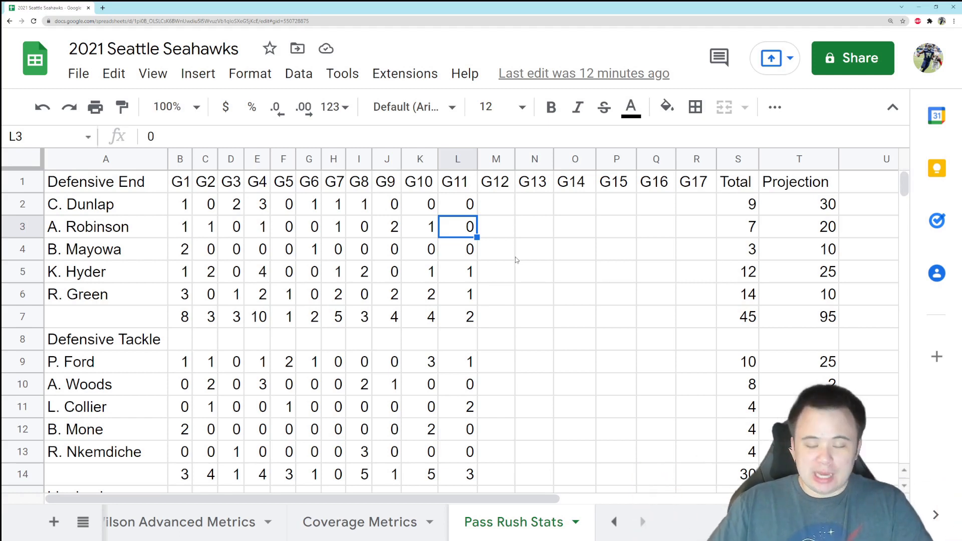
{"action": "mouse_move", "coordinate": [490, 300]}
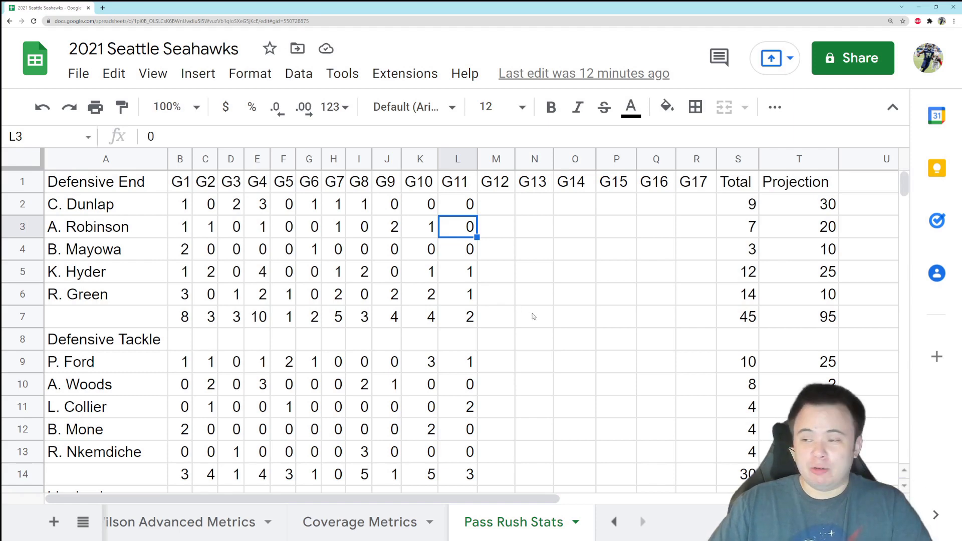
{"action": "left_click", "coordinate": [105, 249]}
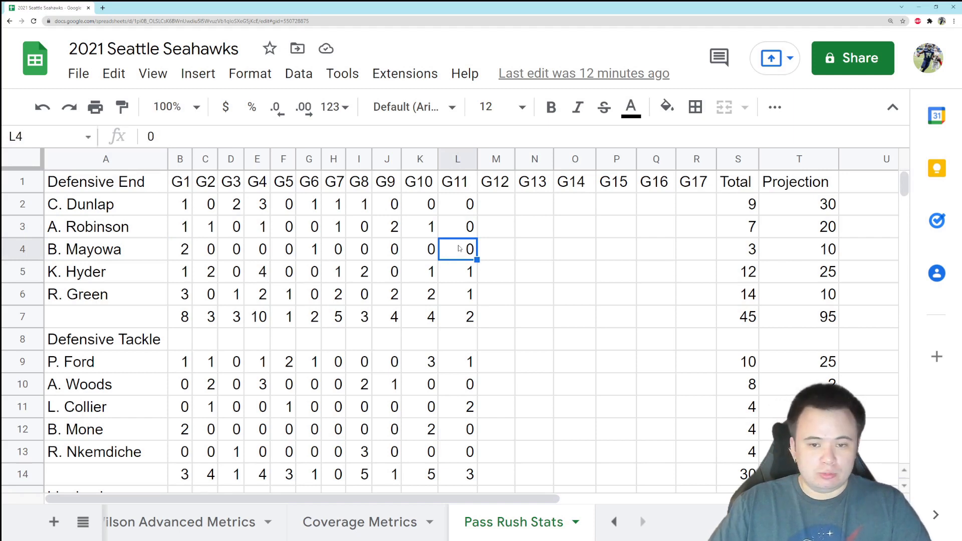
{"action": "left_click", "coordinate": [457, 271]}
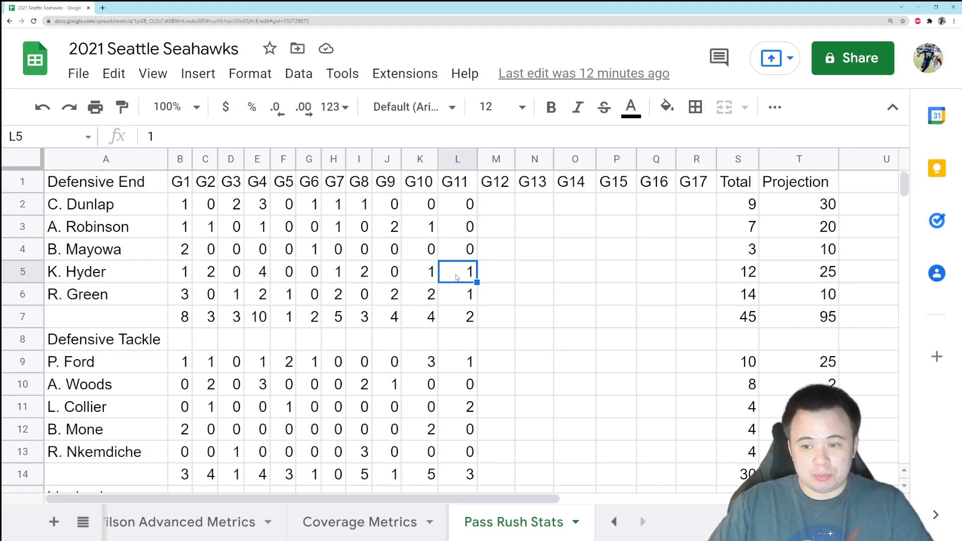
{"action": "mouse_move", "coordinate": [551, 272]}
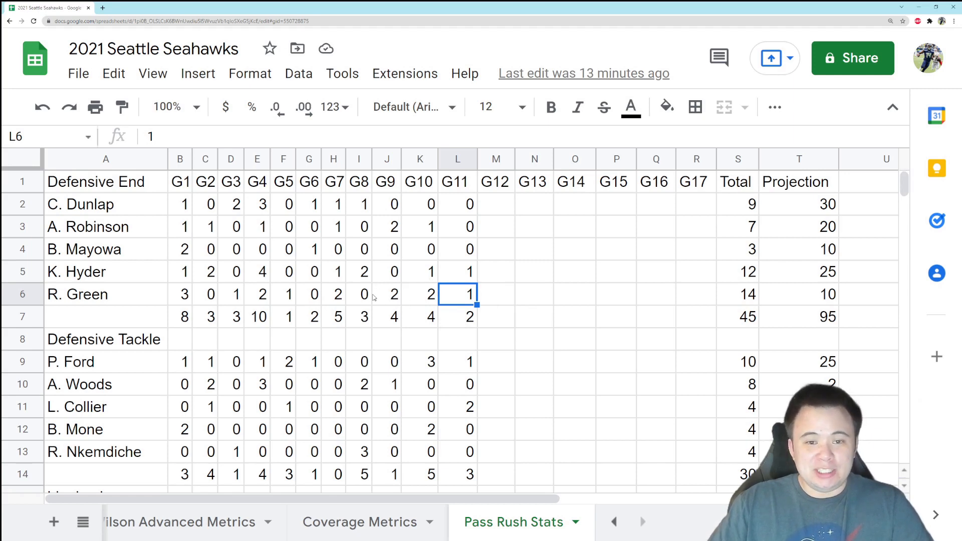
{"action": "mouse_move", "coordinate": [376, 308]}
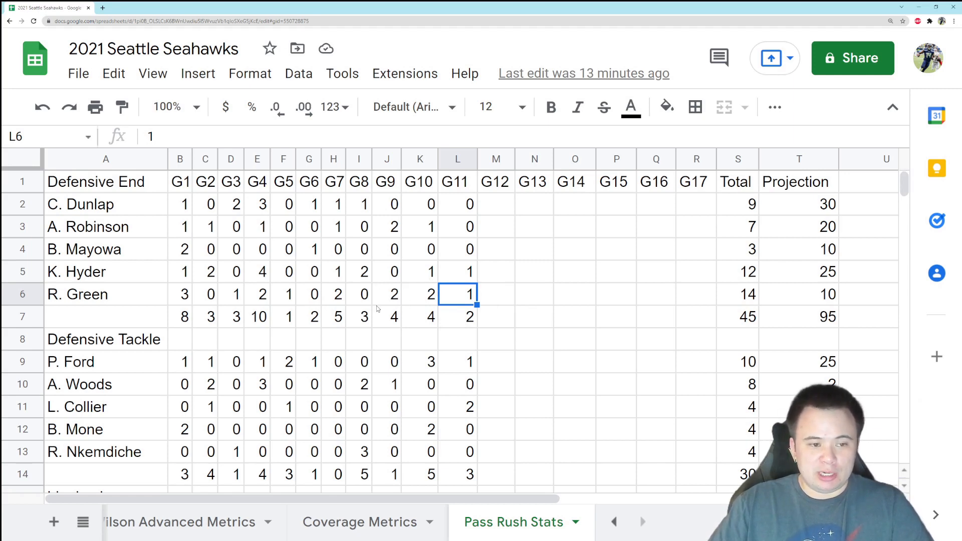
{"action": "mouse_move", "coordinate": [385, 305]}
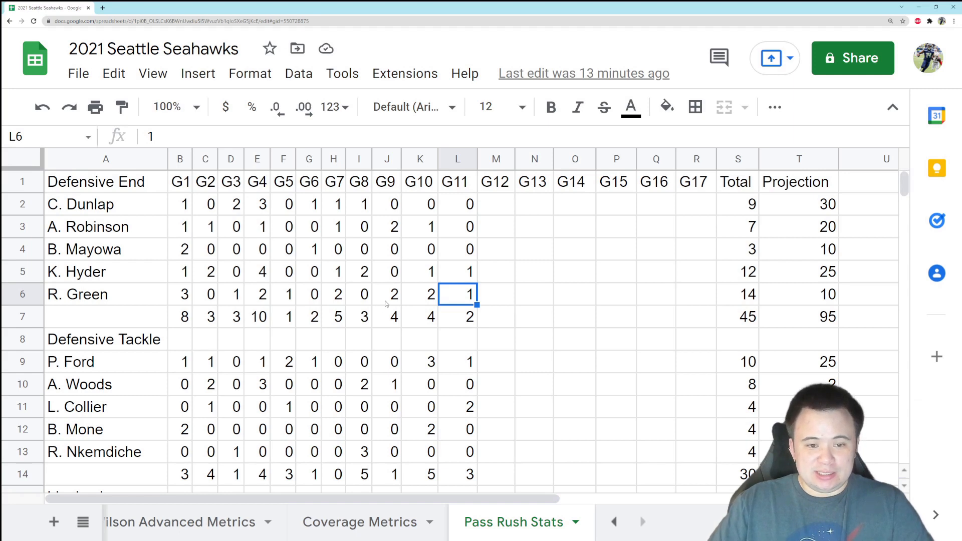
{"action": "mouse_move", "coordinate": [381, 300]}
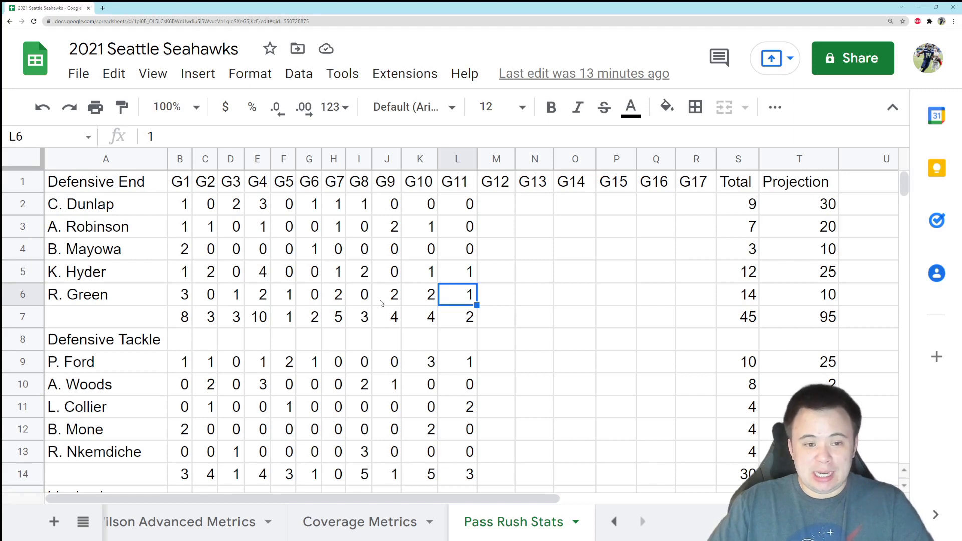
{"action": "mouse_move", "coordinate": [385, 301]}
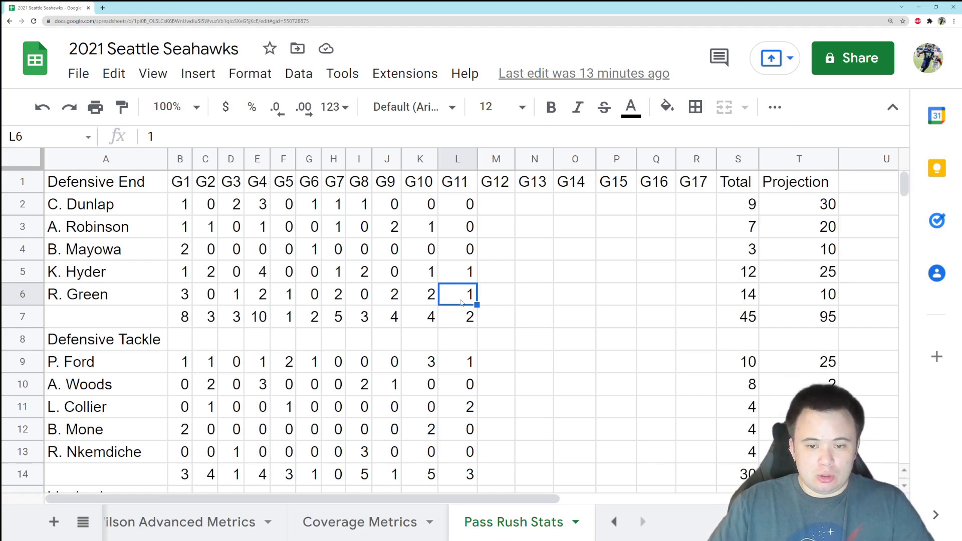
{"action": "mouse_move", "coordinate": [399, 294]}
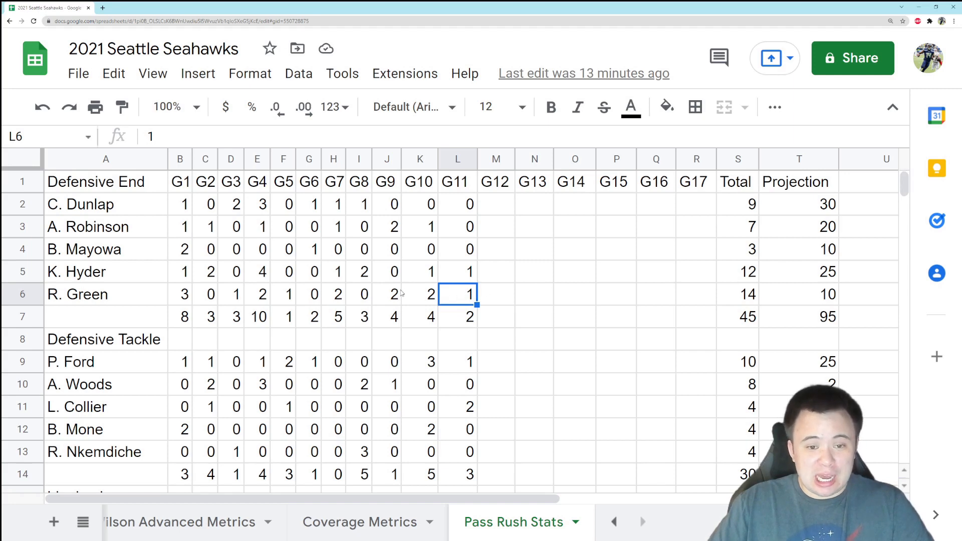
{"action": "left_click", "coordinate": [737, 294]}
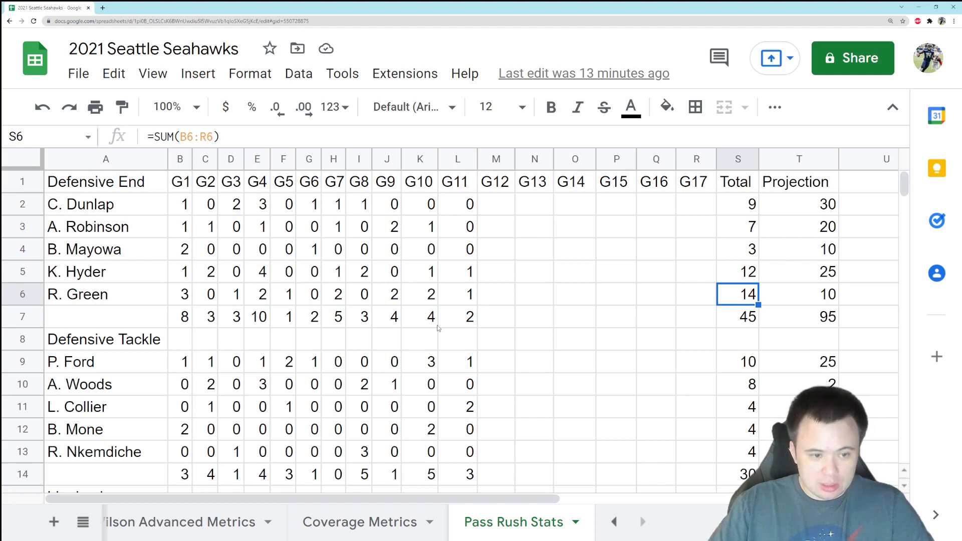
{"action": "mouse_move", "coordinate": [482, 436]}
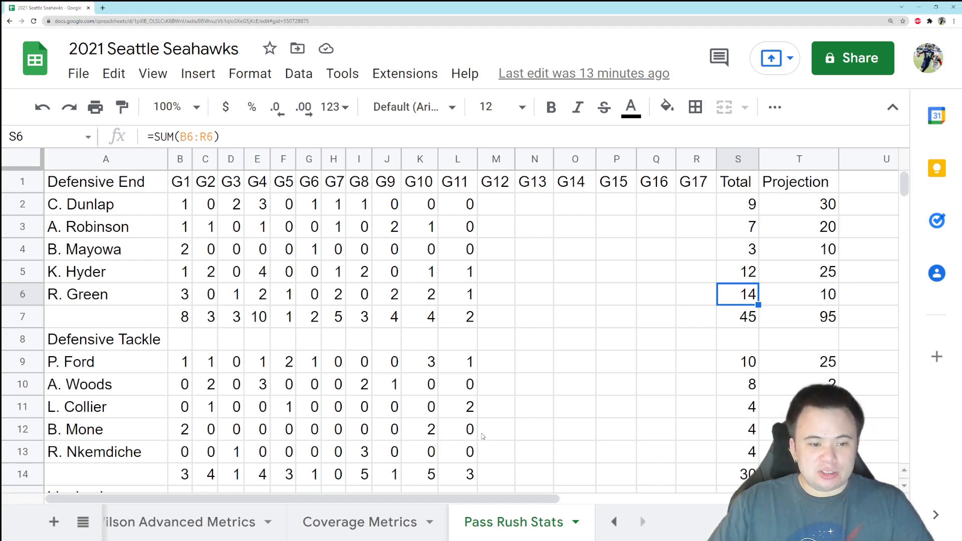
{"action": "mouse_move", "coordinate": [329, 339]}
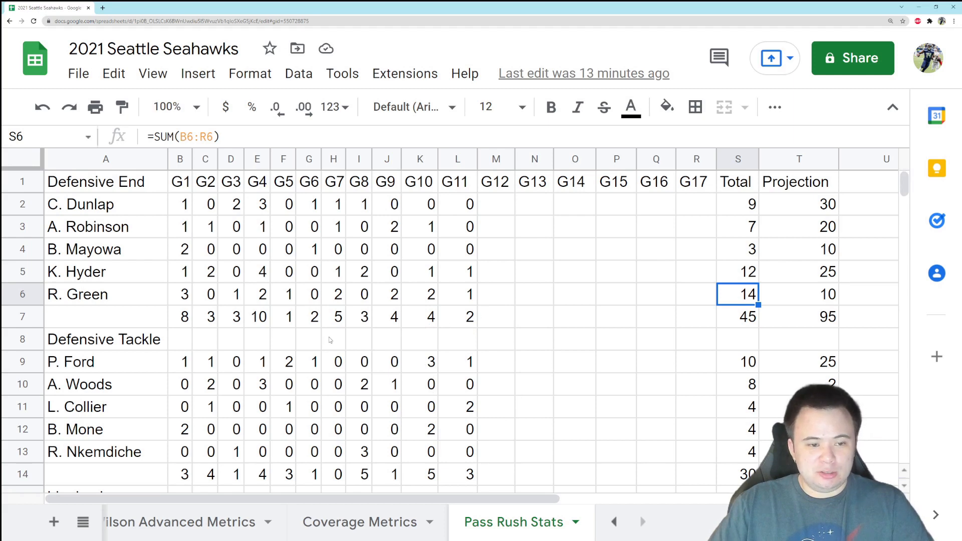
{"action": "left_click", "coordinate": [456, 362]}
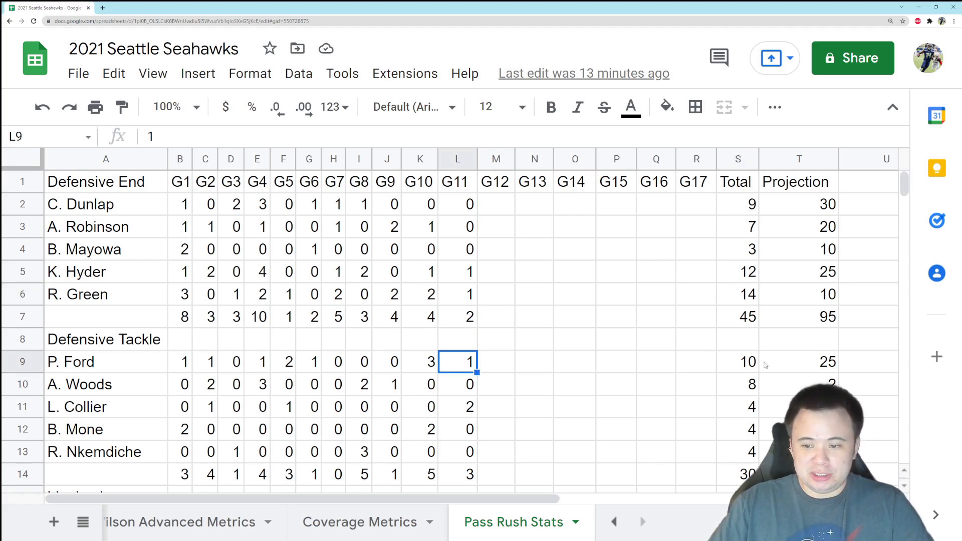
{"action": "left_click", "coordinate": [737, 362]}
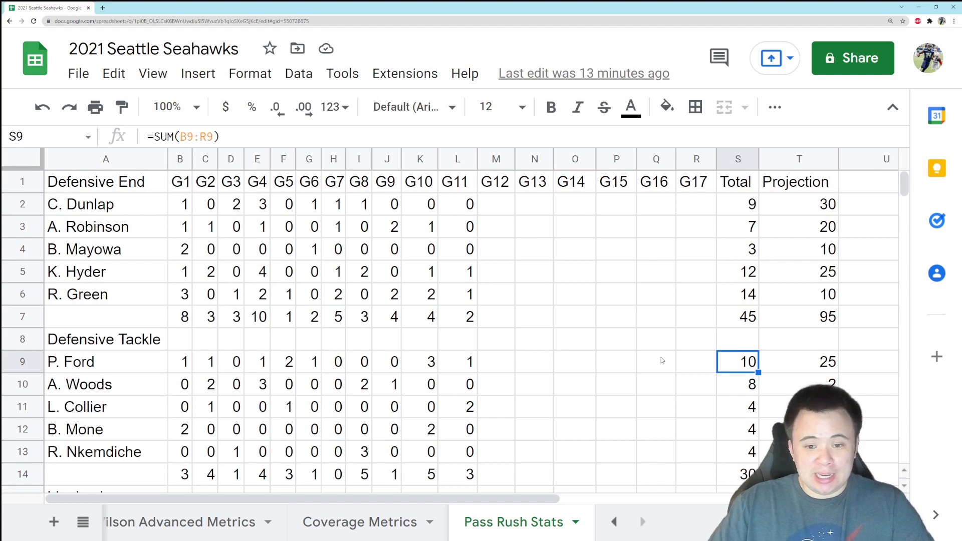
{"action": "mouse_move", "coordinate": [657, 358]}
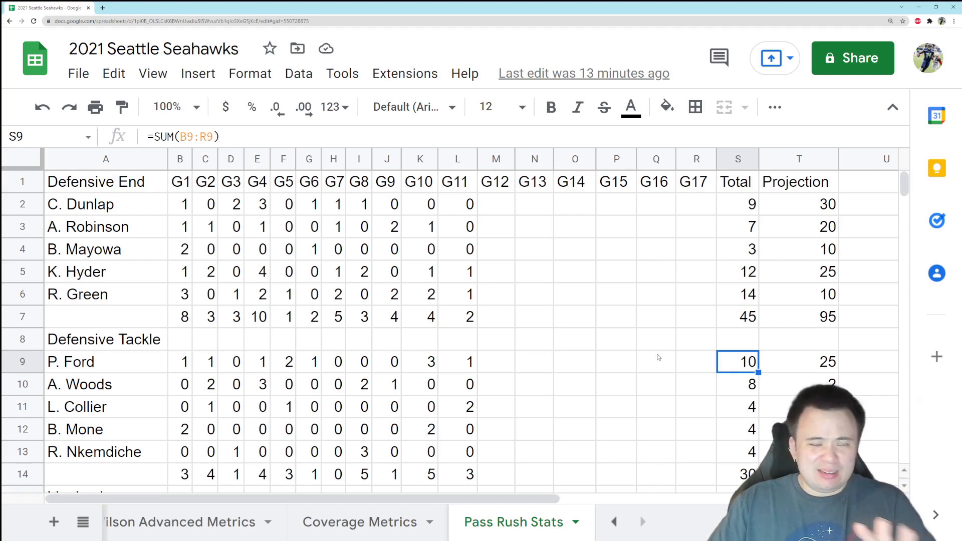
{"action": "mouse_move", "coordinate": [725, 361]}
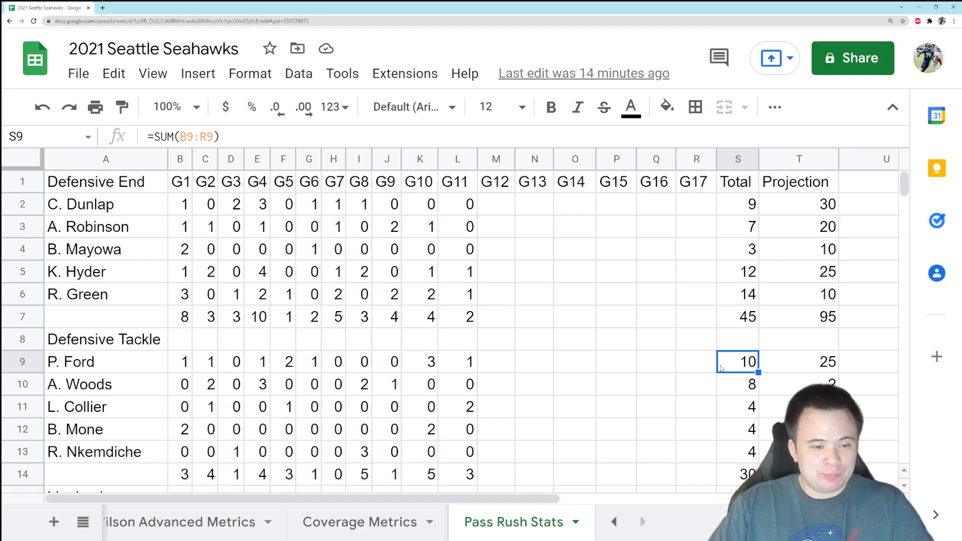
{"action": "mouse_move", "coordinate": [505, 372]}
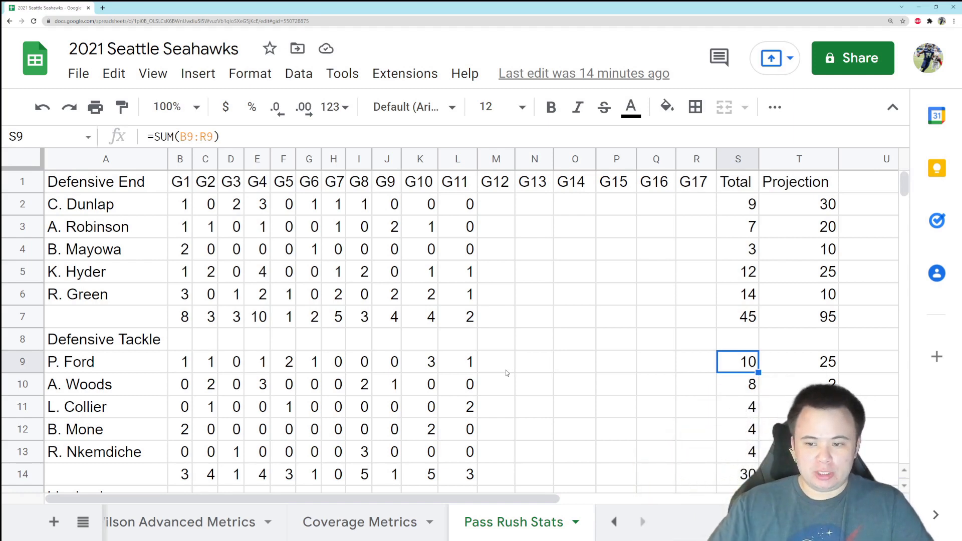
{"action": "left_click", "coordinate": [457, 384]}
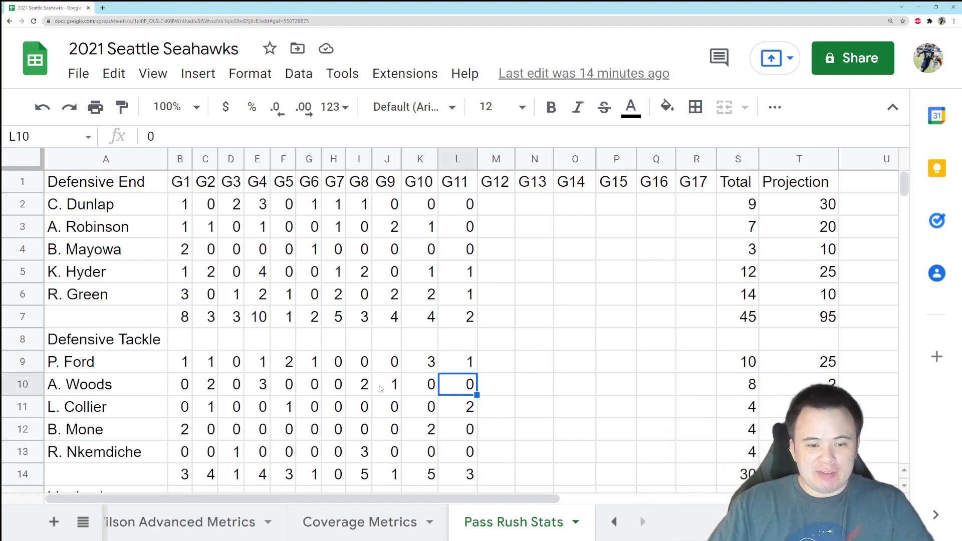
{"action": "left_click", "coordinate": [737, 383]}
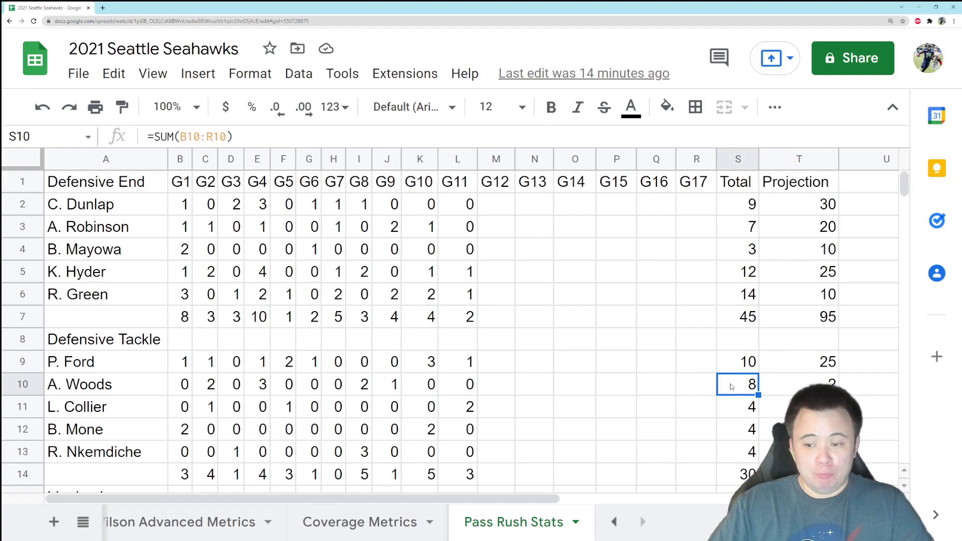
{"action": "mouse_move", "coordinate": [139, 420]}
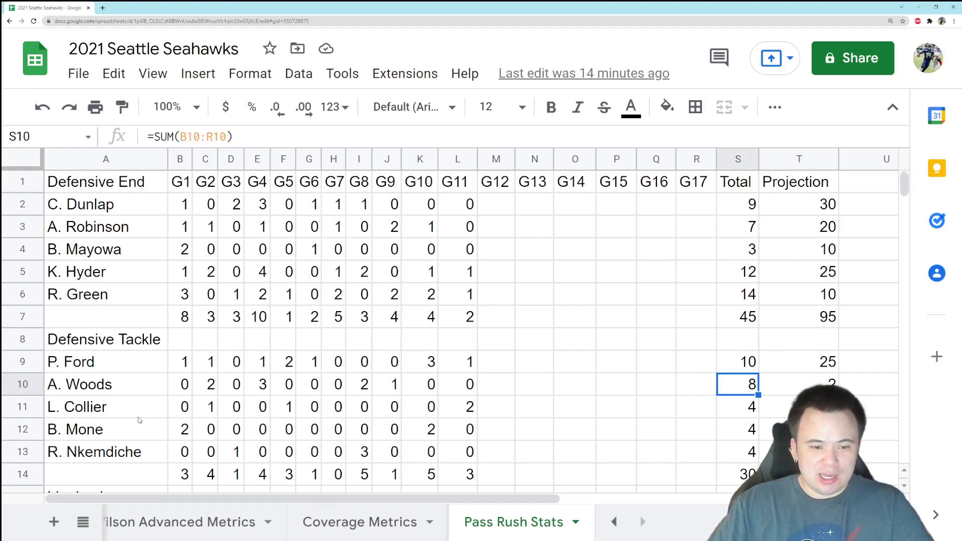
{"action": "left_click", "coordinate": [457, 406]}
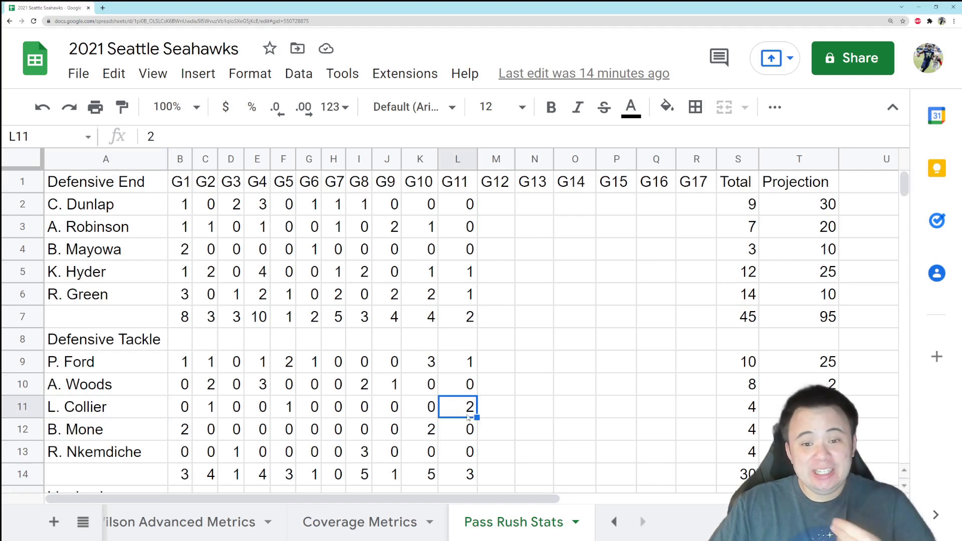
{"action": "mouse_move", "coordinate": [529, 385]}
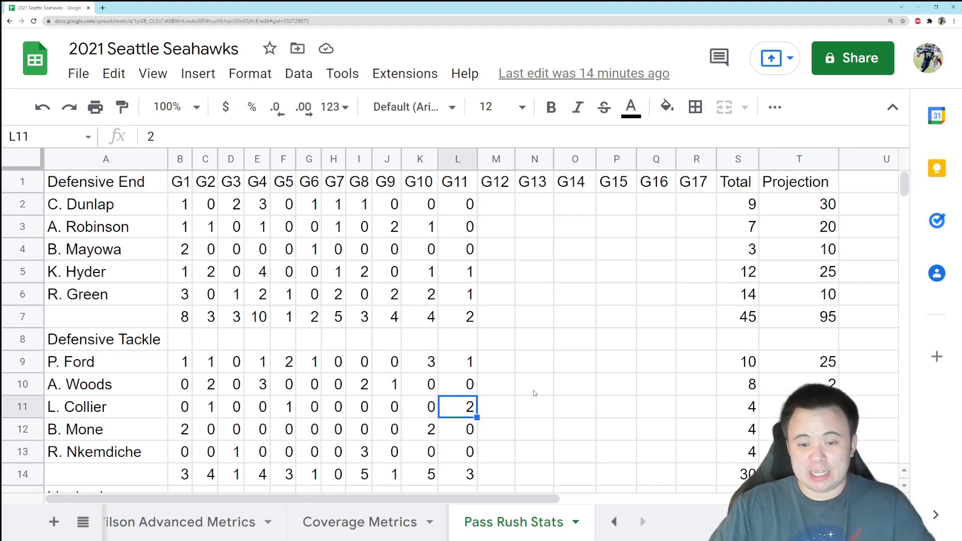
{"action": "mouse_move", "coordinate": [529, 389]}
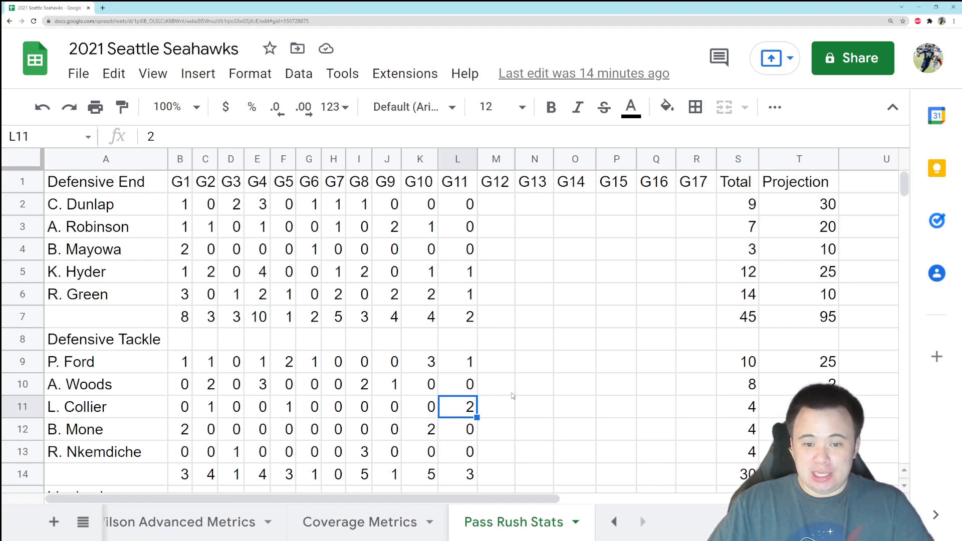
{"action": "mouse_move", "coordinate": [512, 414]}
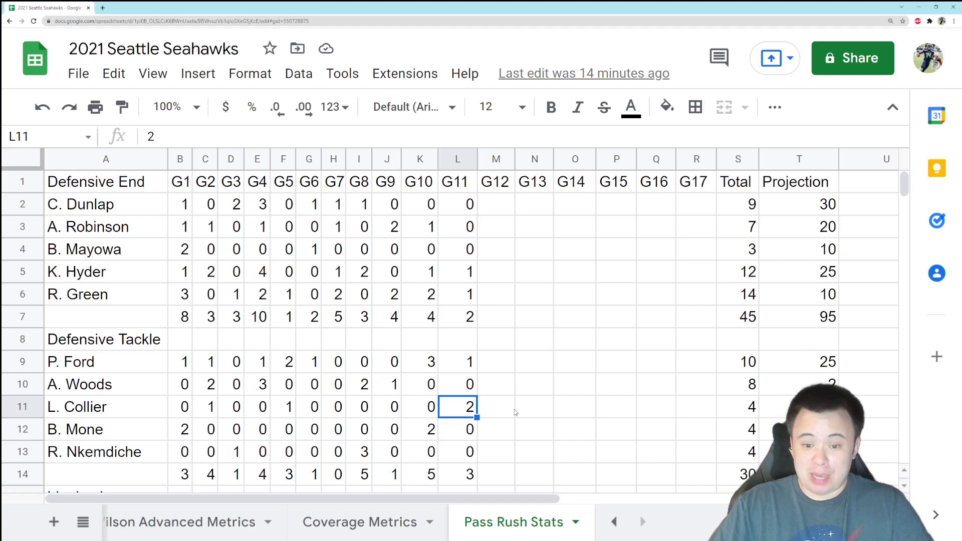
{"action": "mouse_move", "coordinate": [460, 408]}
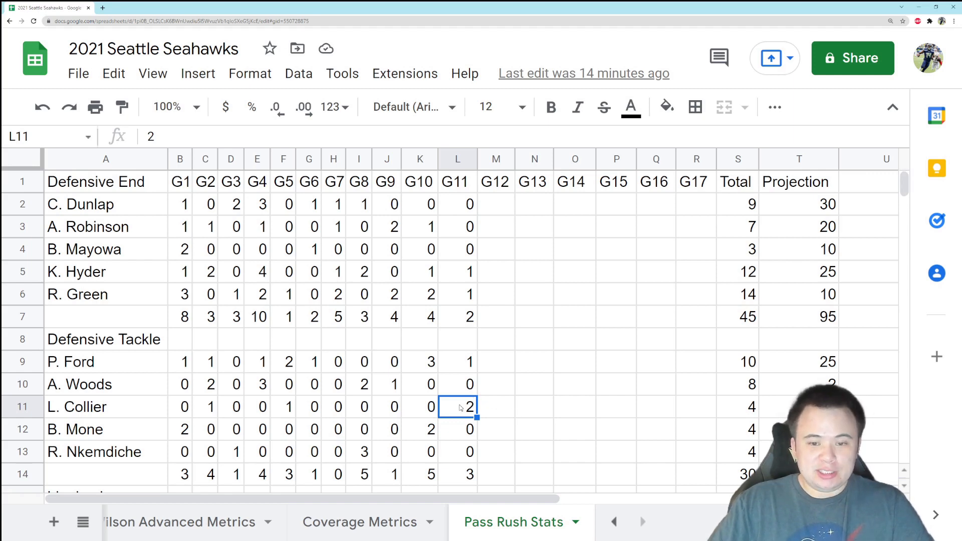
{"action": "mouse_move", "coordinate": [446, 412]}
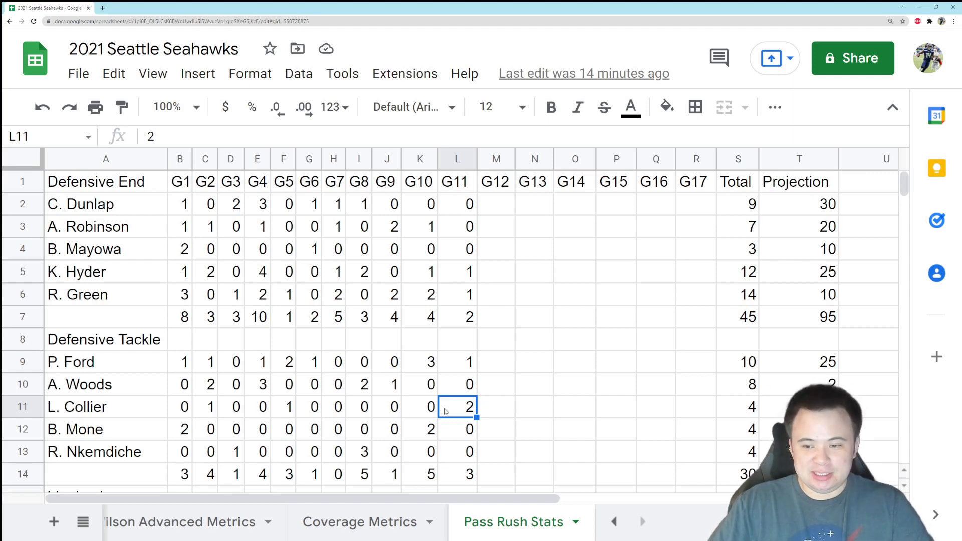
{"action": "left_click", "coordinate": [775, 407]}
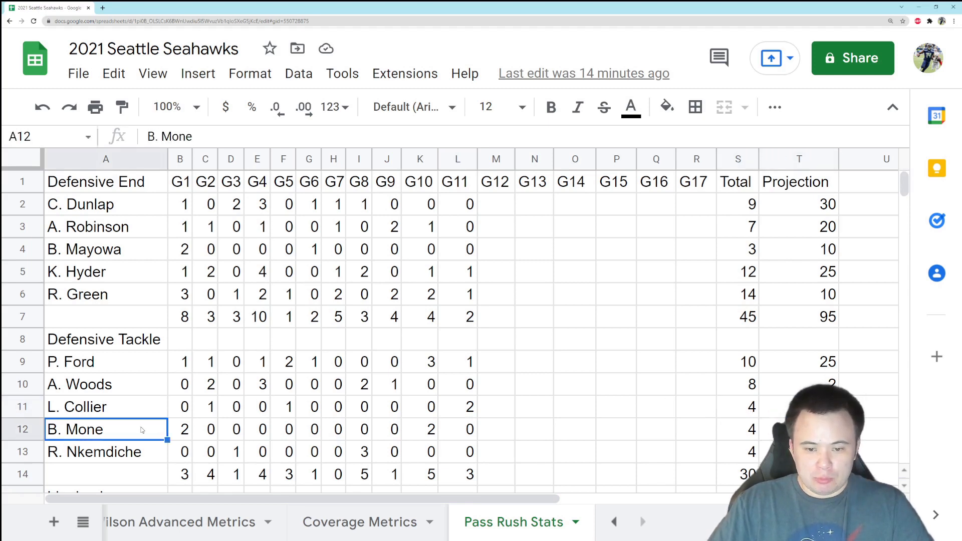
Step: Check B. Mone's and R. Nkemdiche's rows, then linebacker D. Taylor's game 11 count and season total
{"action": "left_click", "coordinate": [92, 452]}
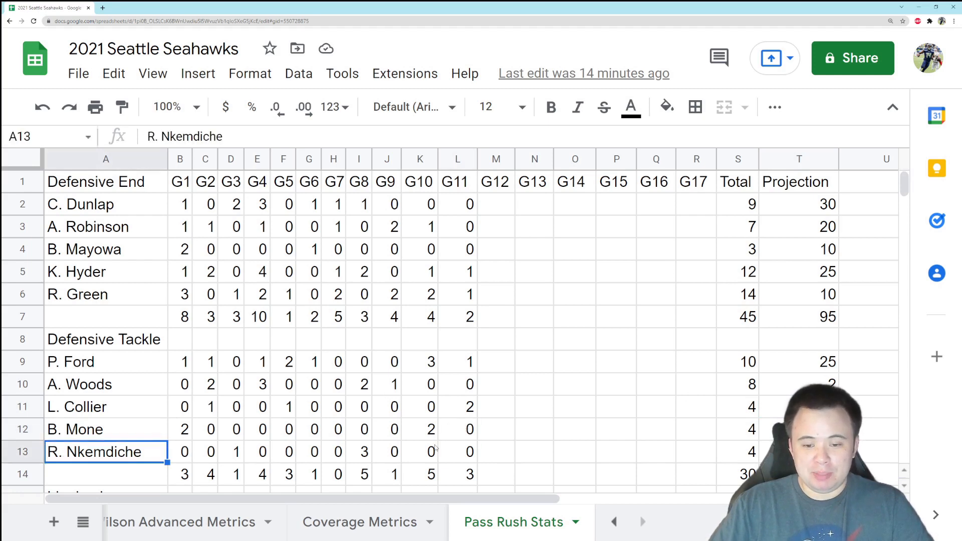
{"action": "left_click", "coordinate": [457, 474]}
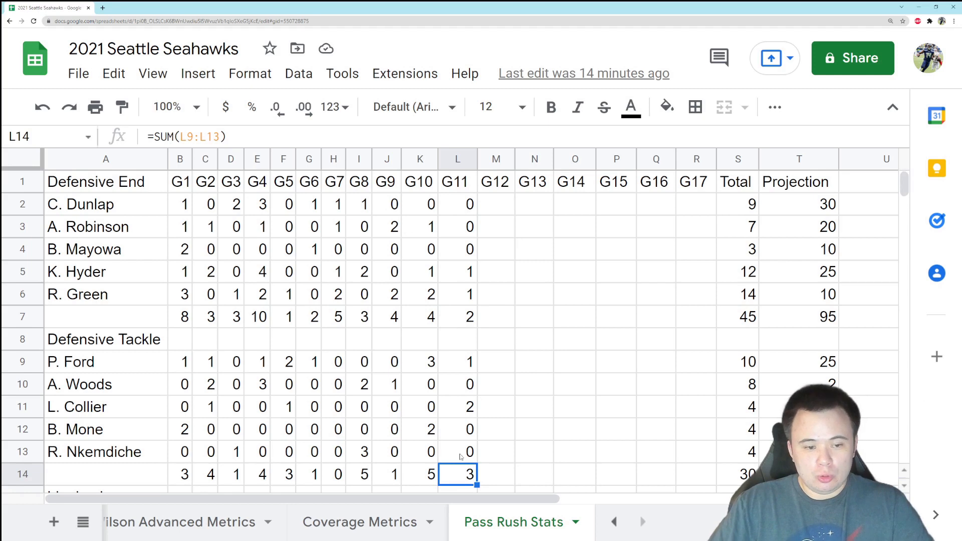
{"action": "mouse_move", "coordinate": [503, 397]}
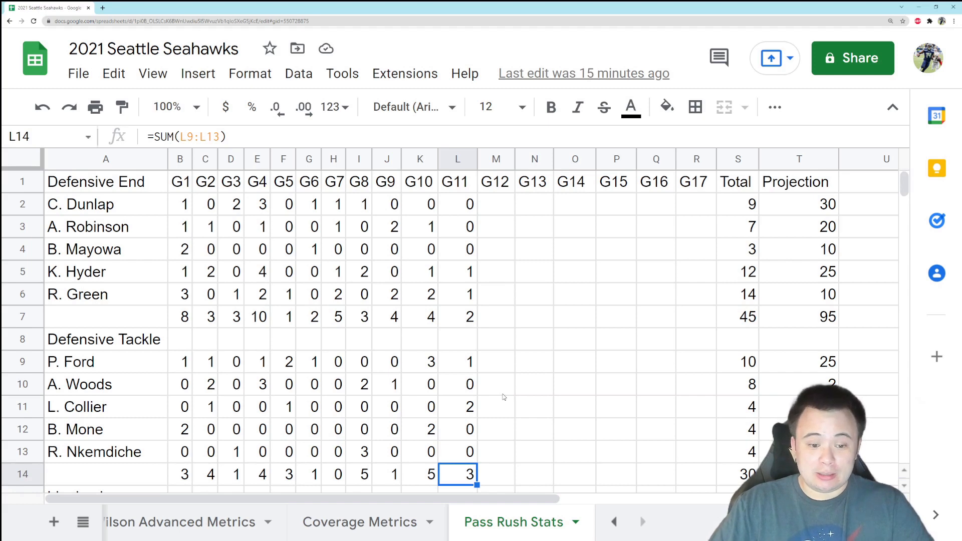
{"action": "scroll", "scroll_direction": "down", "scroll_amount": 3}
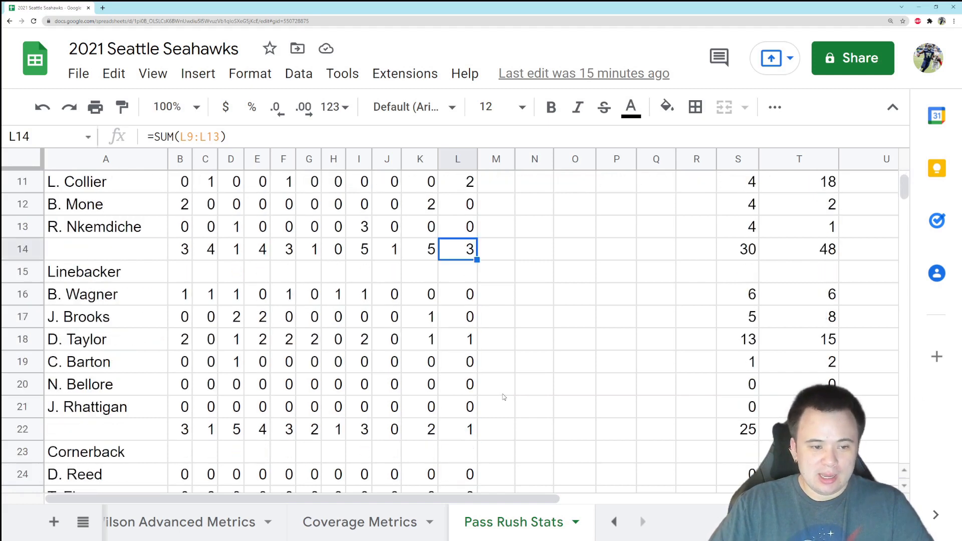
{"action": "mouse_move", "coordinate": [410, 301]}
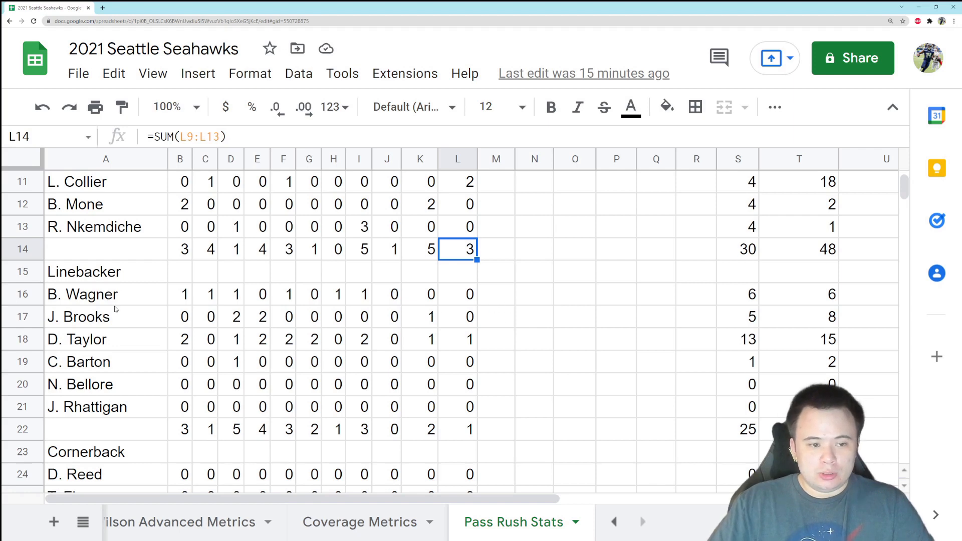
{"action": "left_click", "coordinate": [457, 339]}
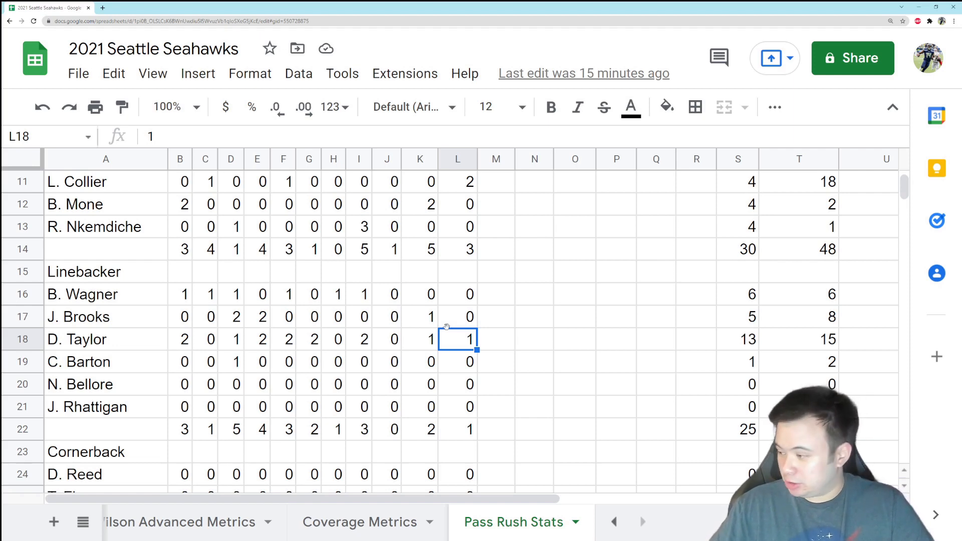
{"action": "left_click", "coordinate": [737, 338]}
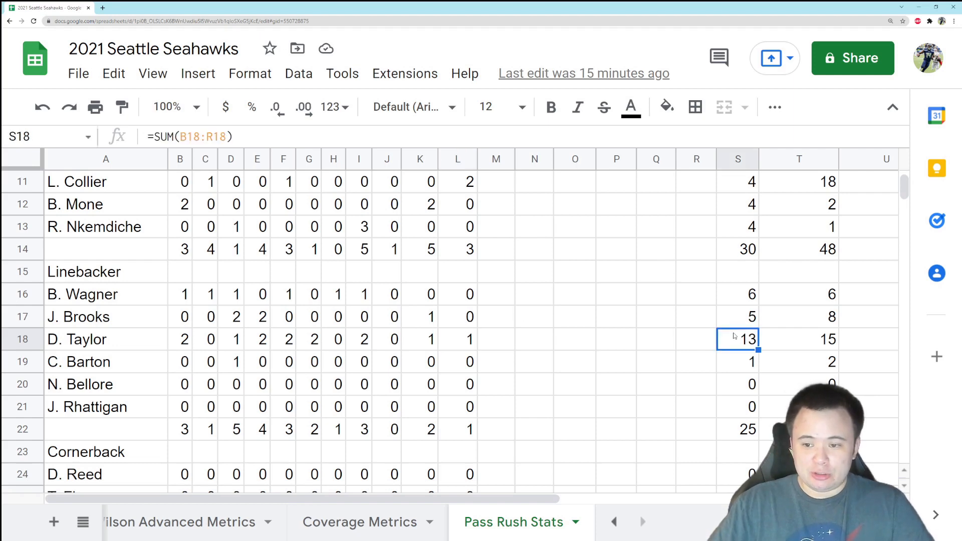
{"action": "left_click", "coordinate": [798, 340]}
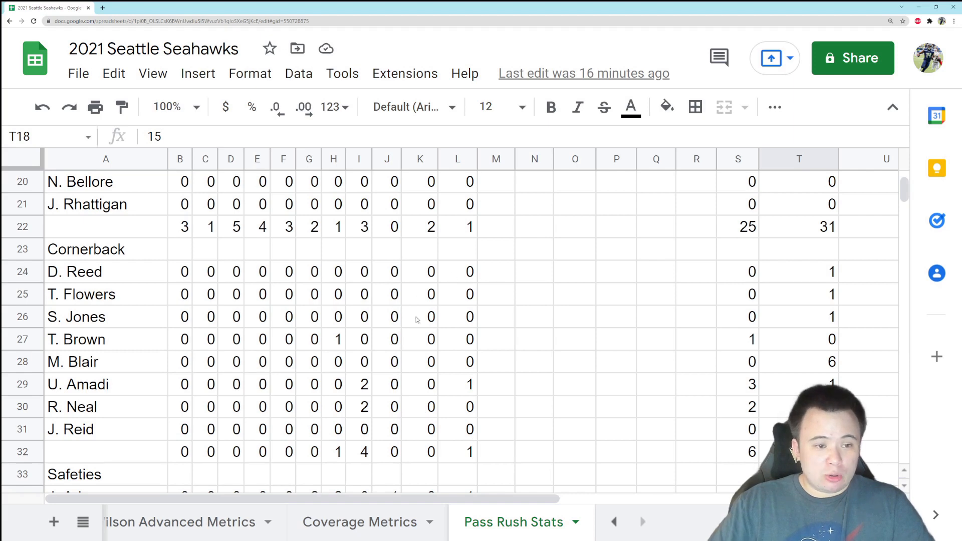
{"action": "mouse_move", "coordinate": [460, 314]}
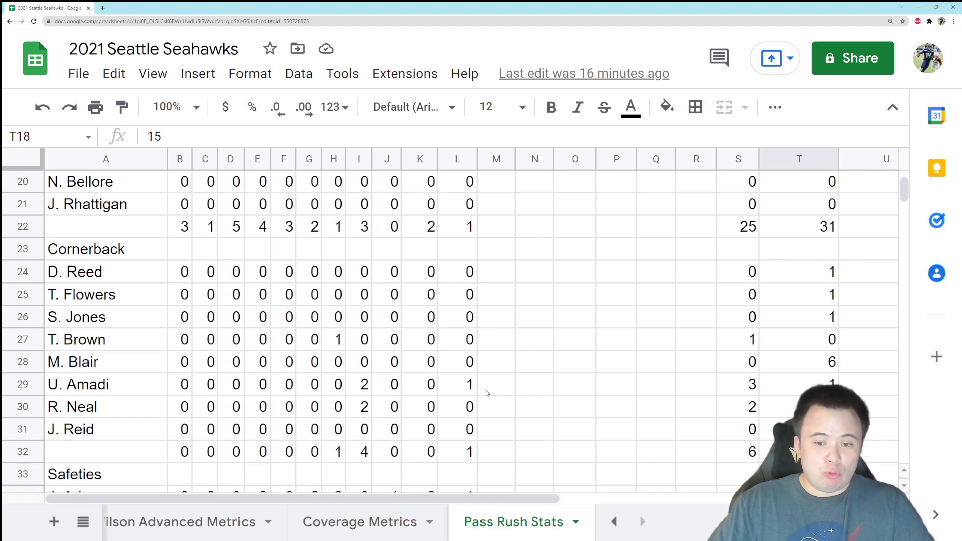
{"action": "left_click", "coordinate": [738, 384]}
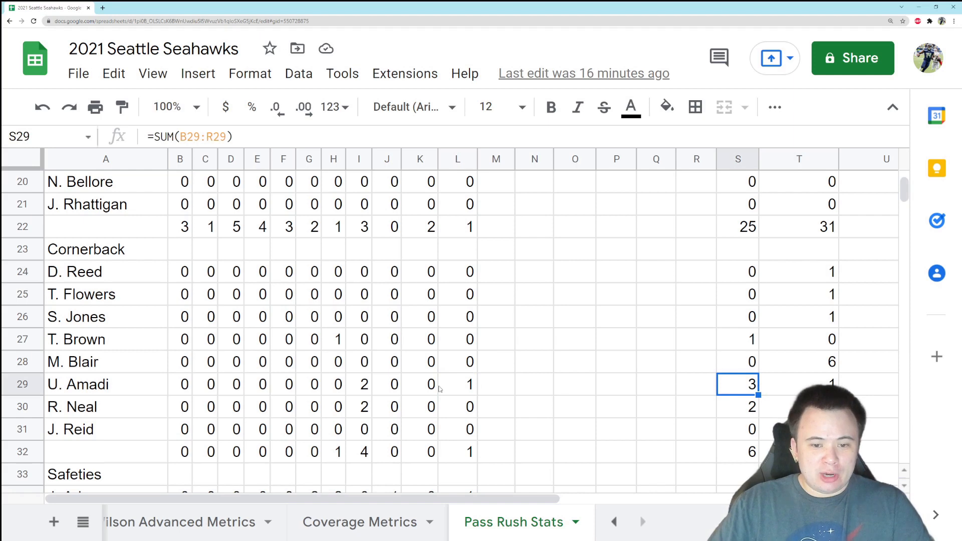
{"action": "mouse_move", "coordinate": [466, 372]}
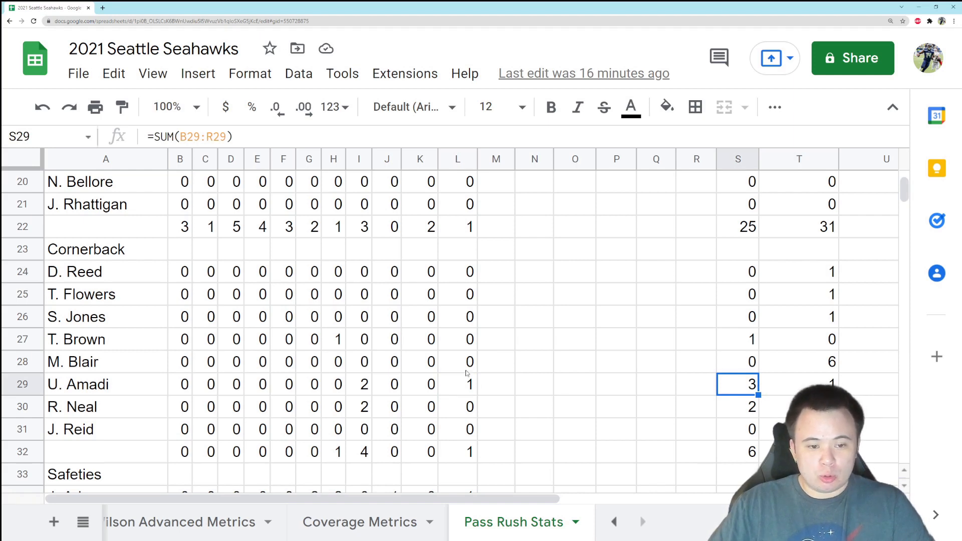
{"action": "mouse_move", "coordinate": [407, 398]}
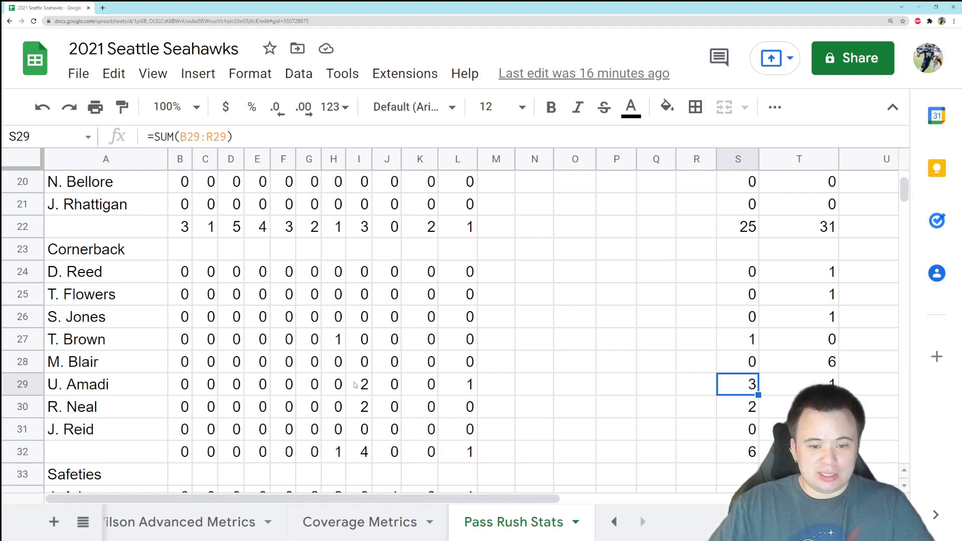
{"action": "mouse_move", "coordinate": [525, 387]}
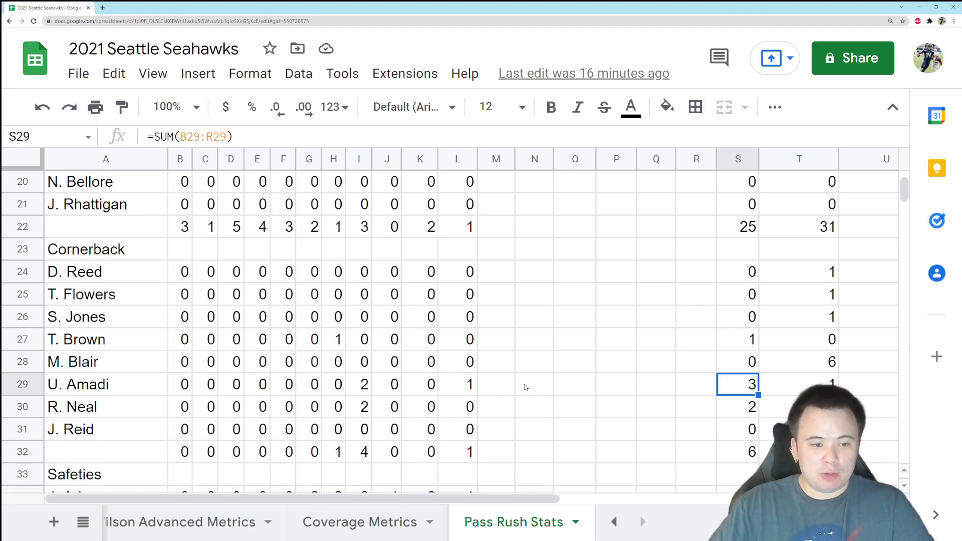
{"action": "mouse_move", "coordinate": [524, 387]}
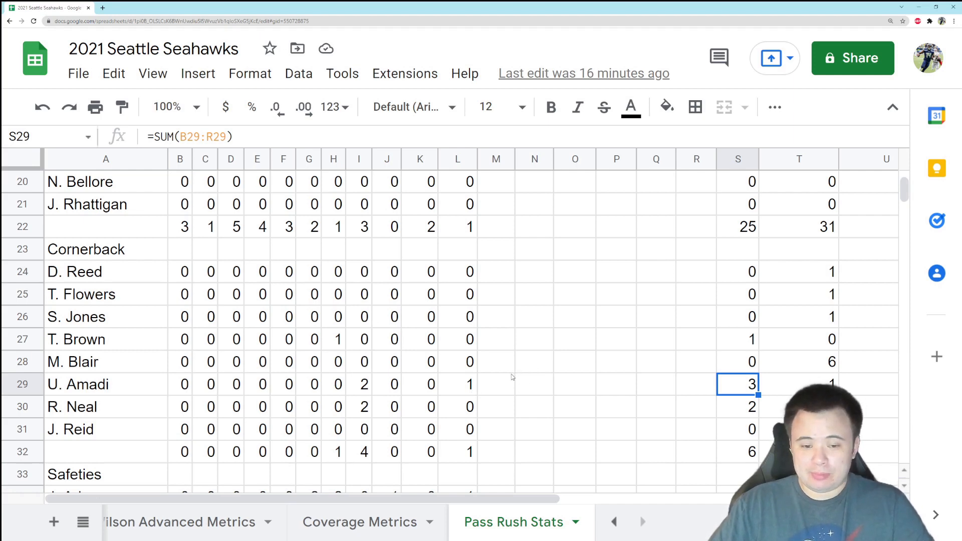
{"action": "mouse_move", "coordinate": [503, 373]}
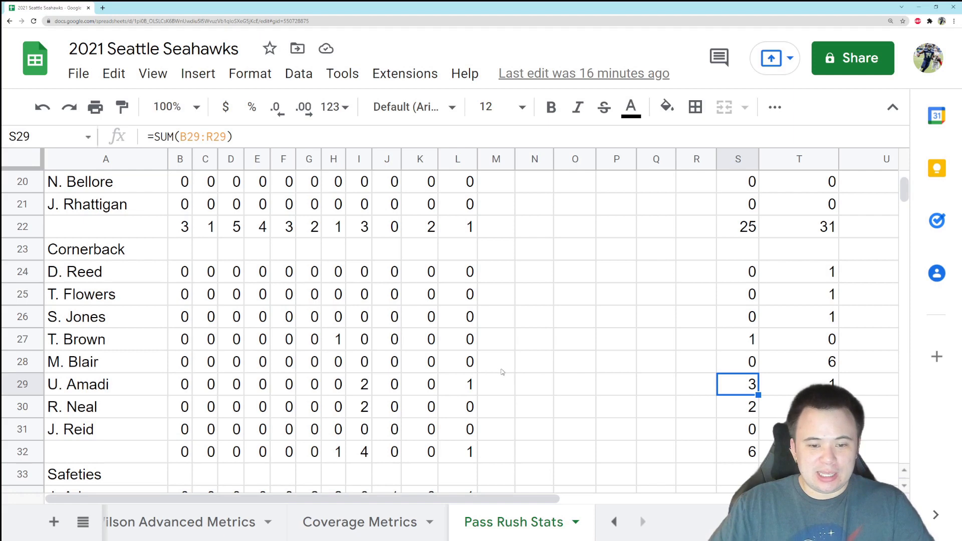
{"action": "mouse_move", "coordinate": [552, 325]}
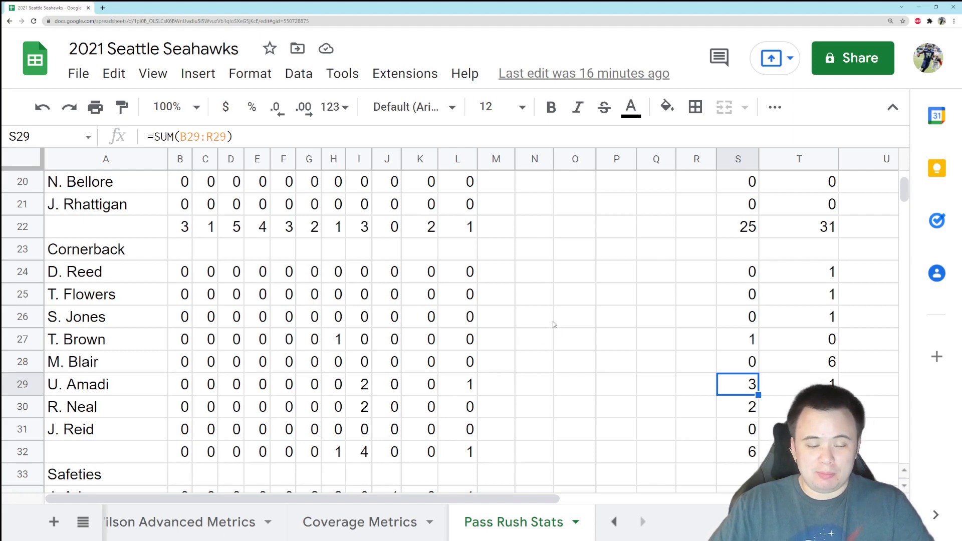
{"action": "mouse_move", "coordinate": [547, 306]}
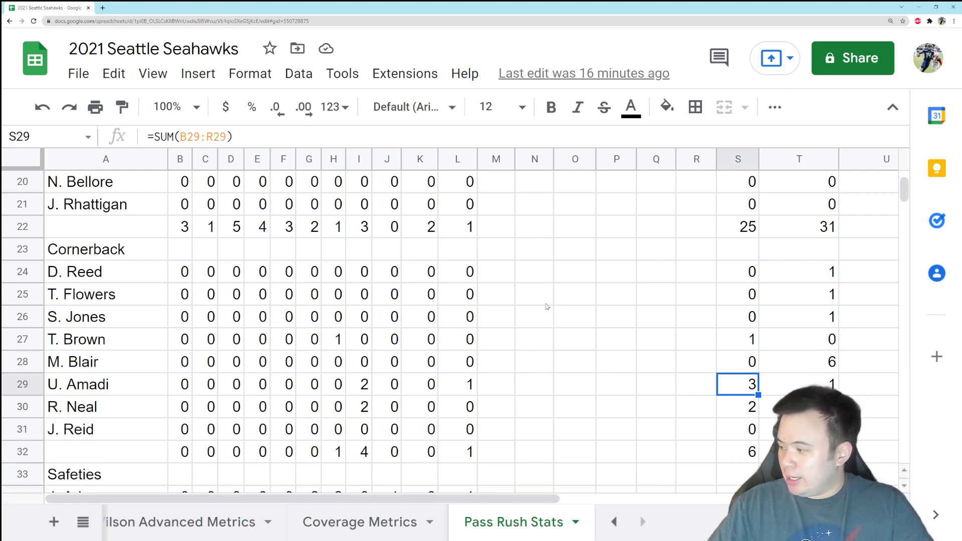
{"action": "mouse_move", "coordinate": [539, 329]}
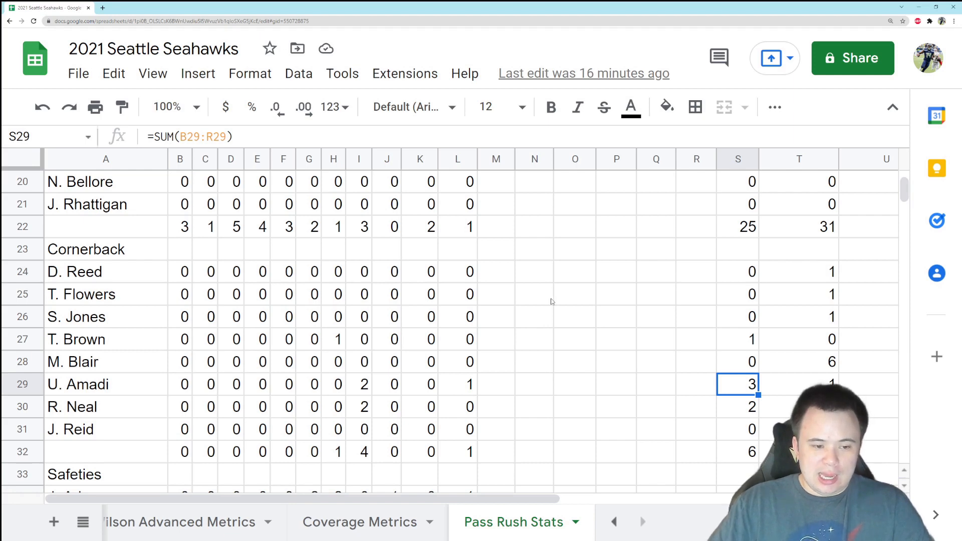
Step: Check safety J. Adams's game 11 pressure and season total of 6, and Q. Diggs's 0
{"action": "scroll", "scroll_direction": "down", "scroll_amount": 3}
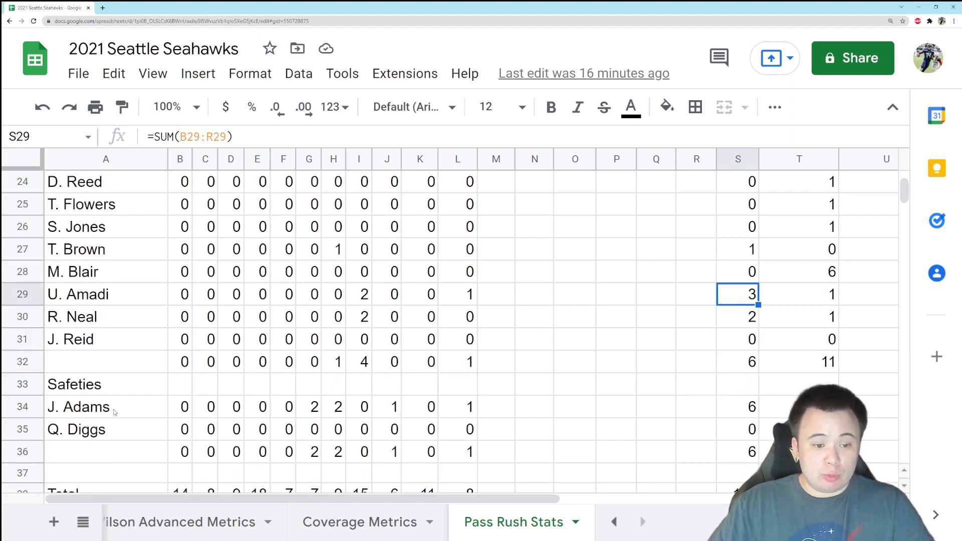
{"action": "left_click", "coordinate": [457, 406]}
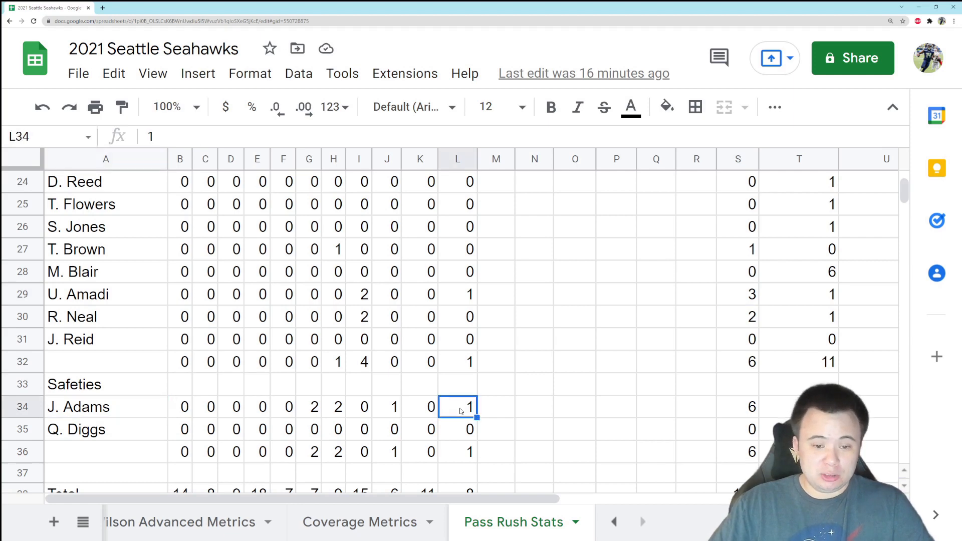
{"action": "left_click", "coordinate": [738, 406]}
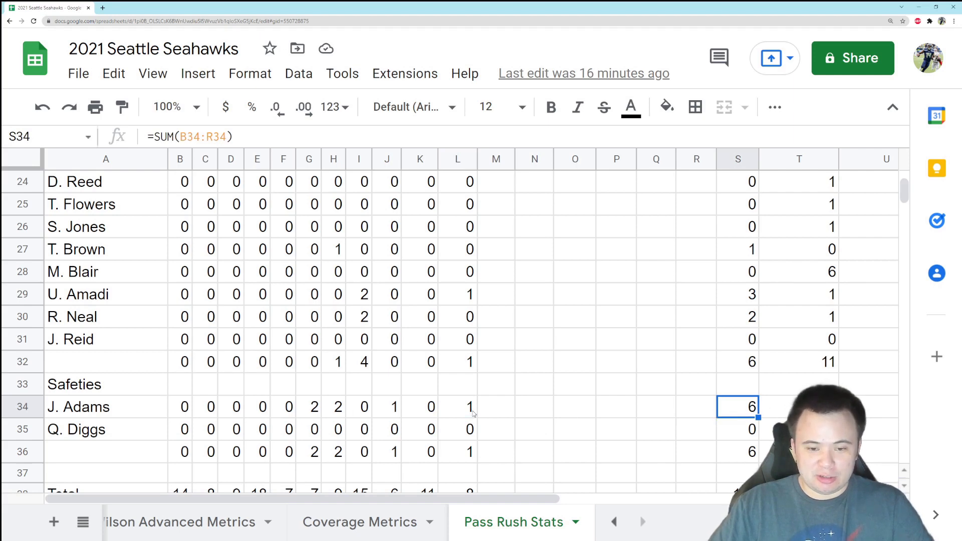
{"action": "mouse_move", "coordinate": [461, 393]}
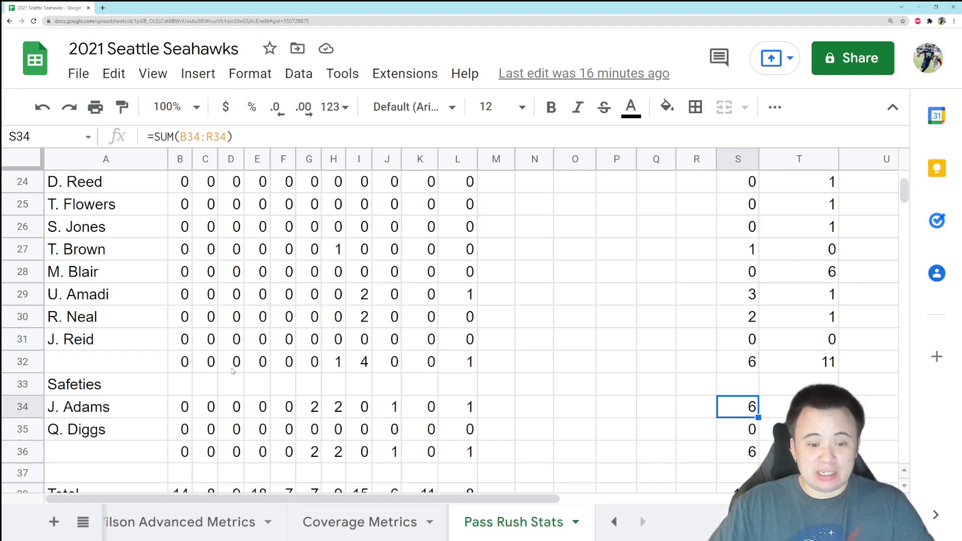
{"action": "mouse_move", "coordinate": [189, 443]}
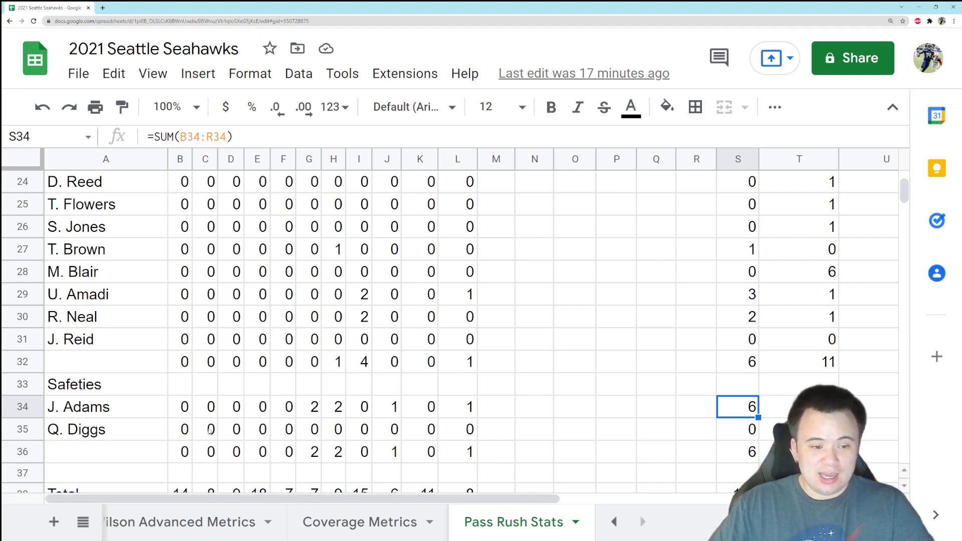
{"action": "left_click", "coordinate": [457, 429]}
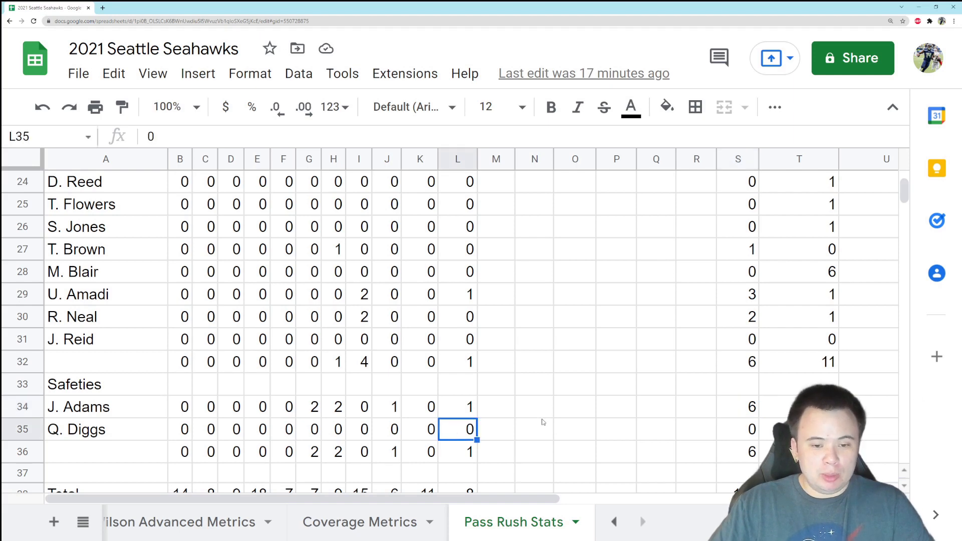
{"action": "mouse_move", "coordinate": [628, 392]}
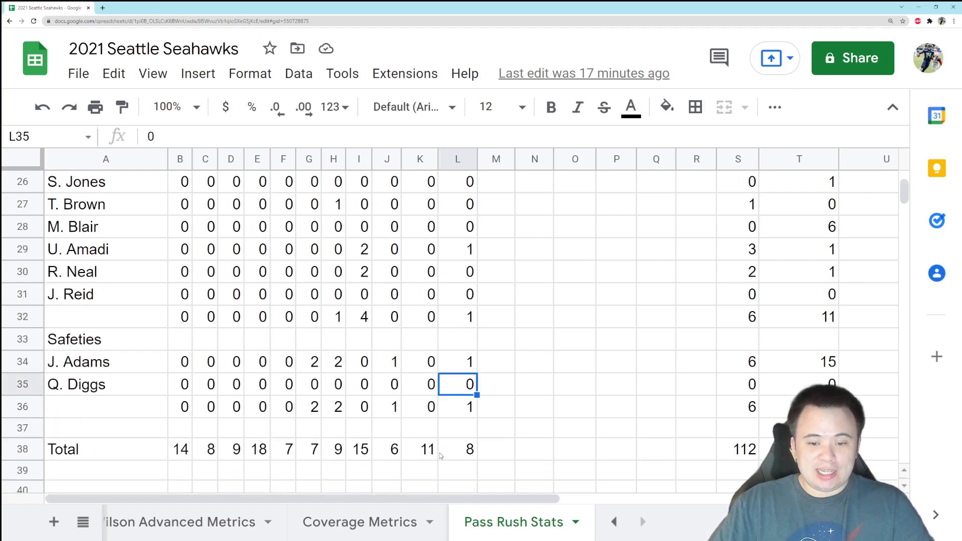
{"action": "left_click", "coordinate": [456, 449]}
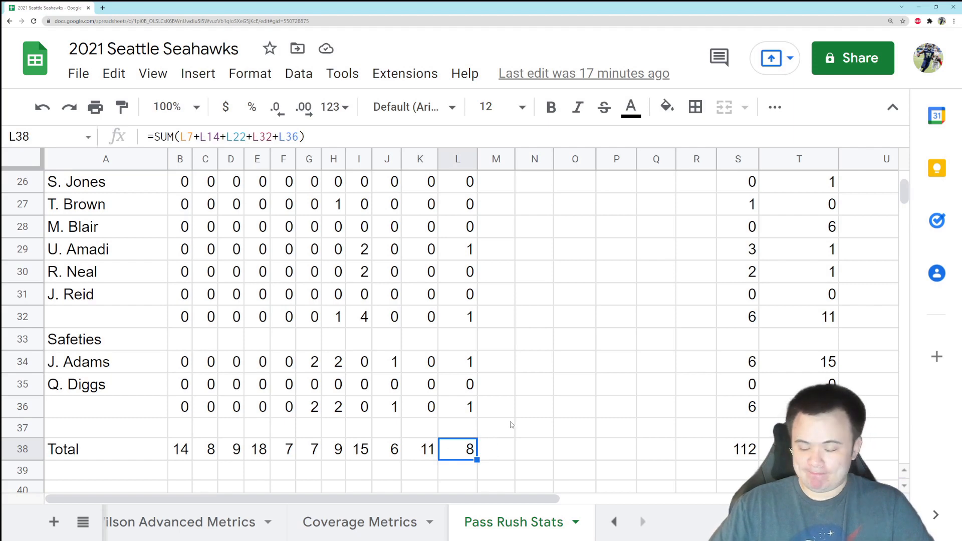
{"action": "mouse_move", "coordinate": [502, 421]}
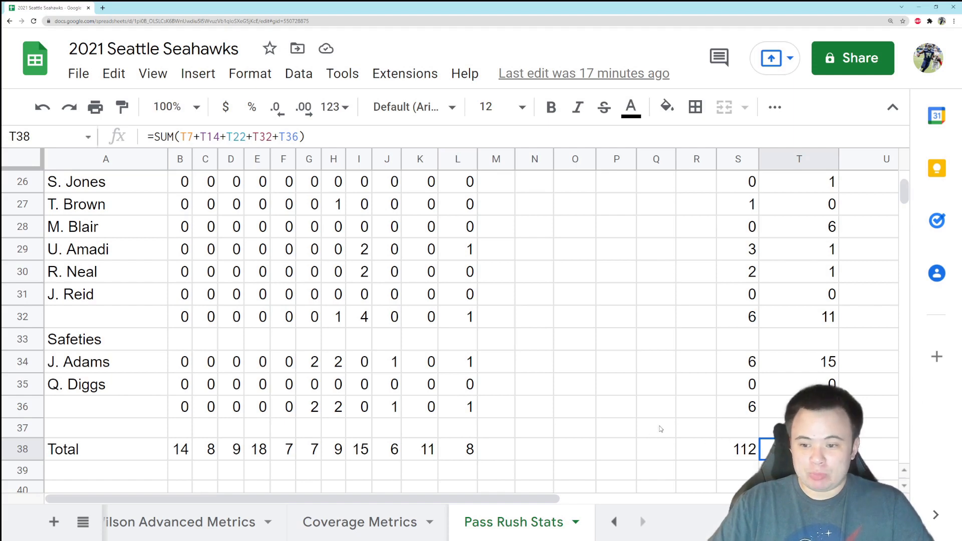
{"action": "mouse_move", "coordinate": [727, 427]}
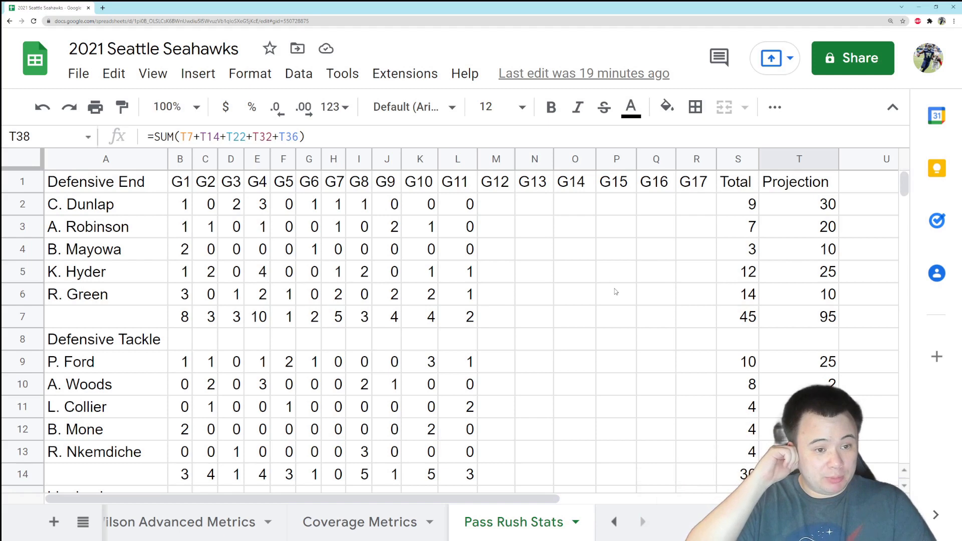
{"action": "mouse_move", "coordinate": [625, 310]}
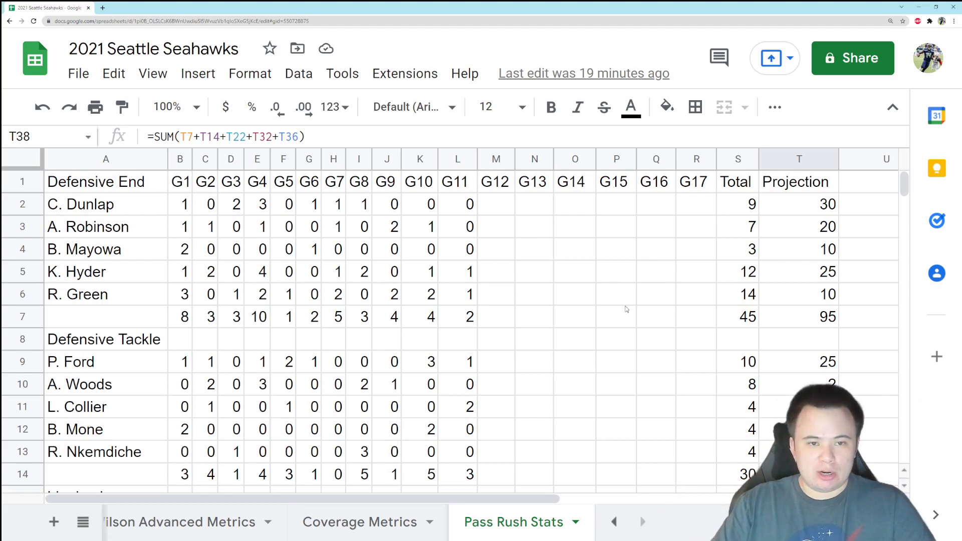
{"action": "mouse_move", "coordinate": [606, 291]}
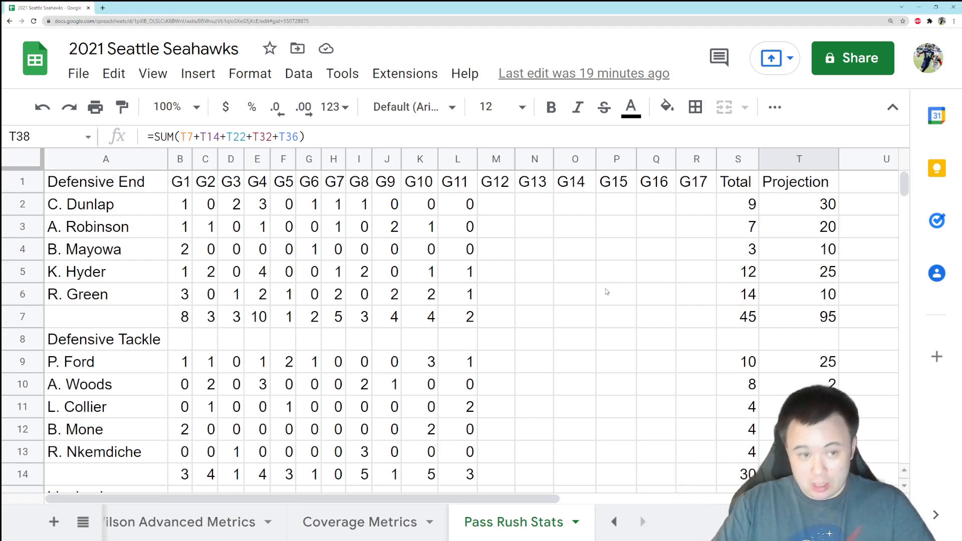